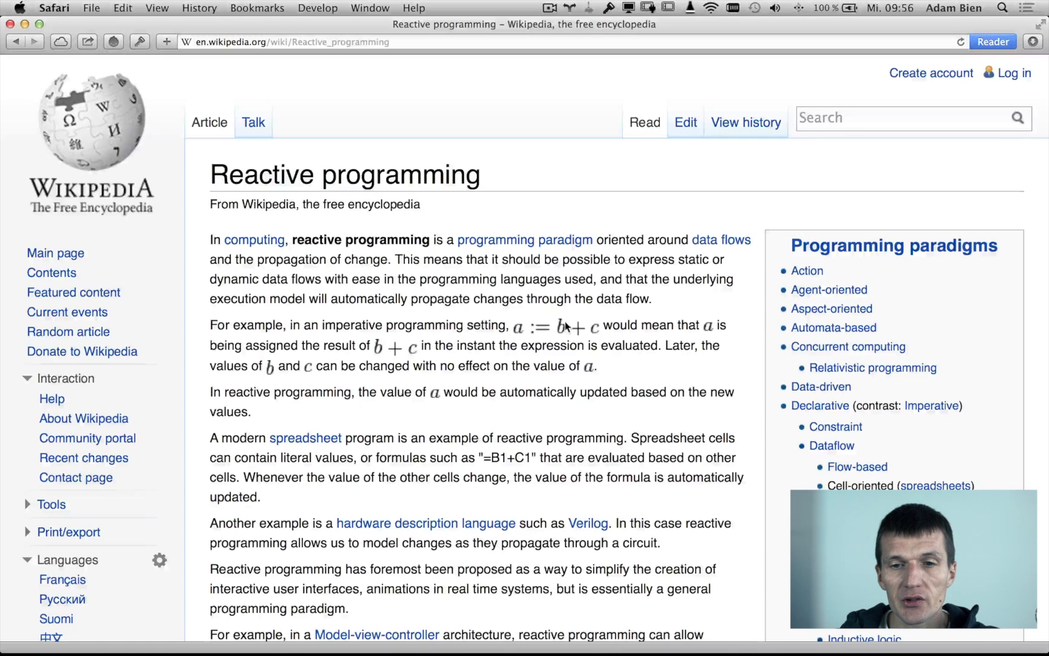
pyautogui.moveTo(601, 336)
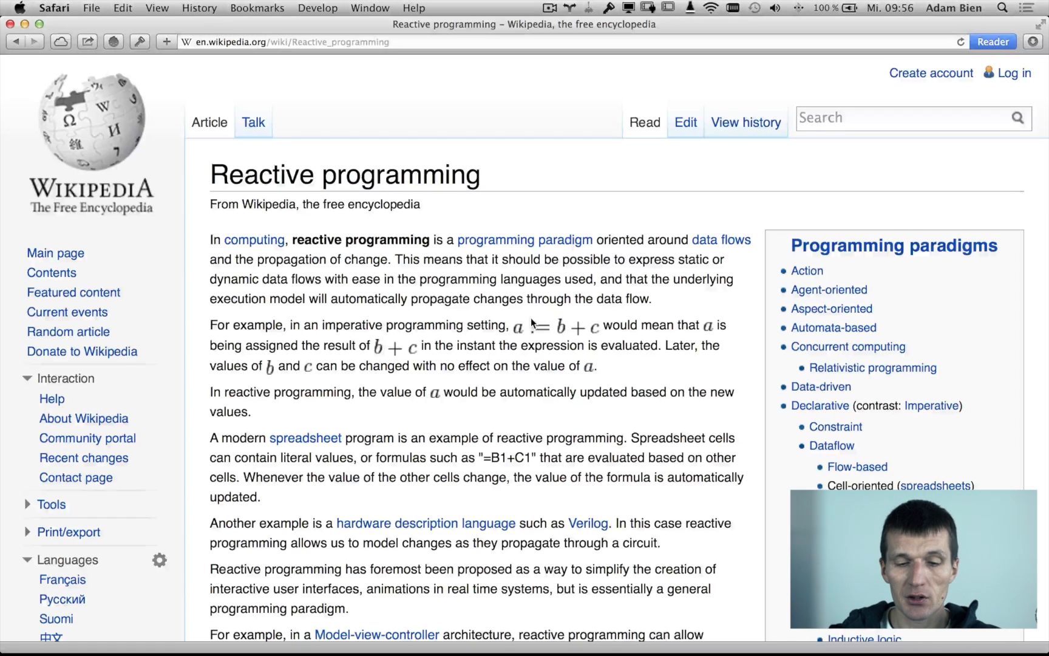
# Start a Maven Project from Archetype and select the com.airhacks igniter archetype
pyautogui.click(513, 626)
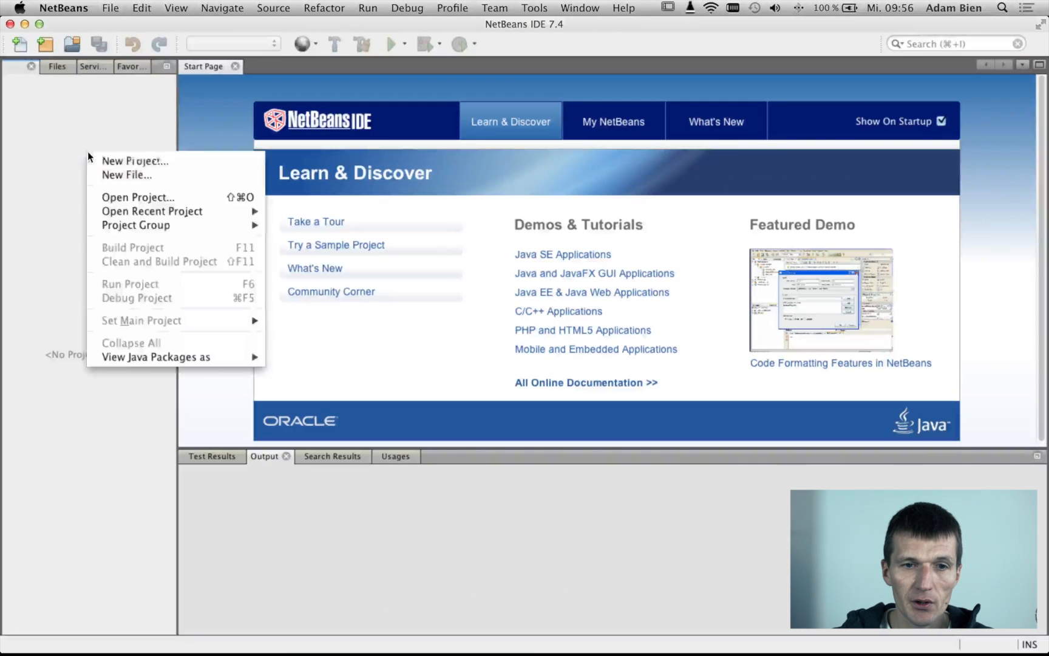
pyautogui.click(135, 161)
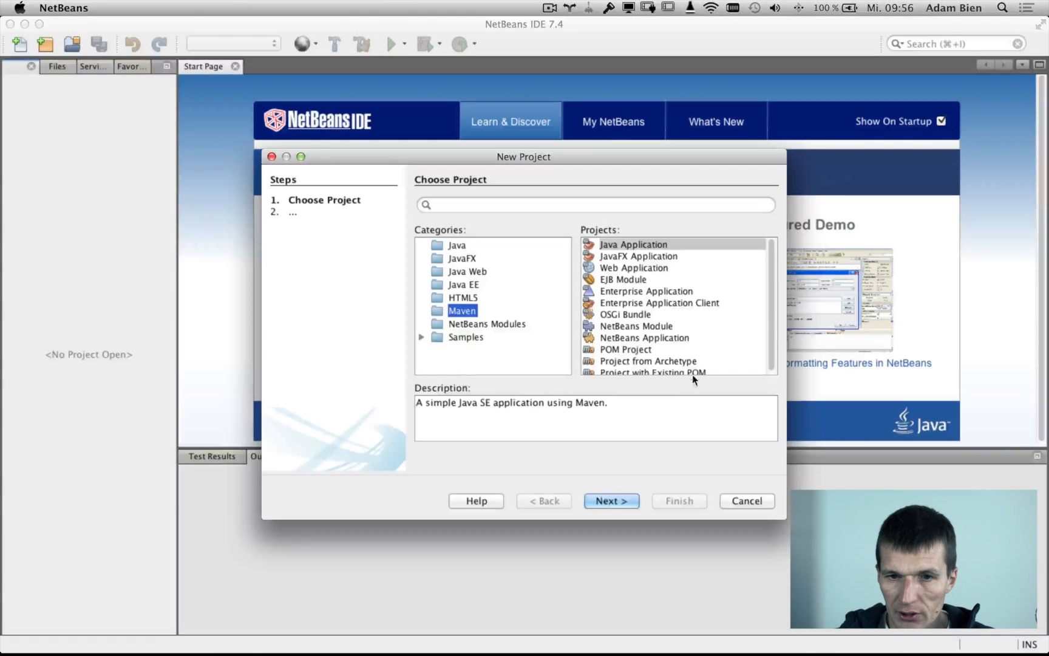
pyautogui.click(648, 357)
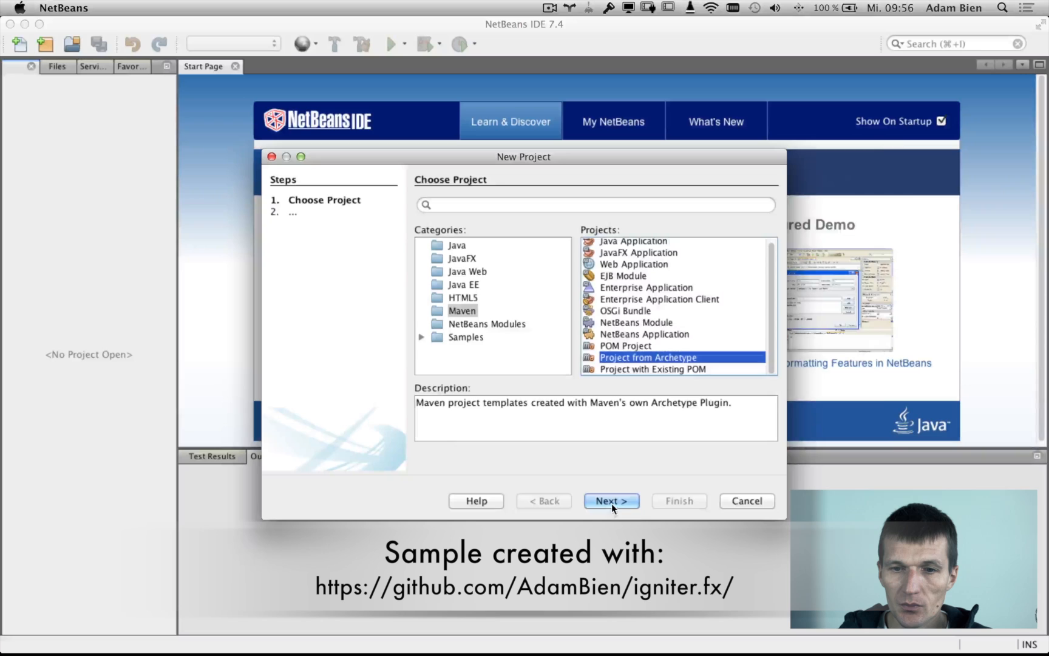
pyautogui.click(610, 501)
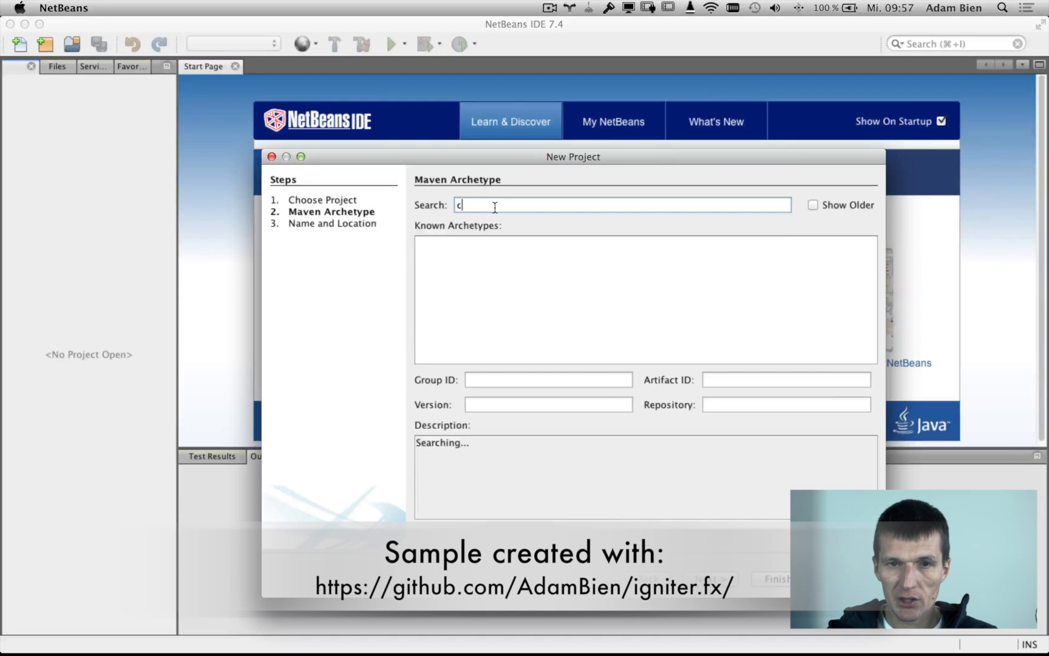
pyautogui.write('com.airhacks')
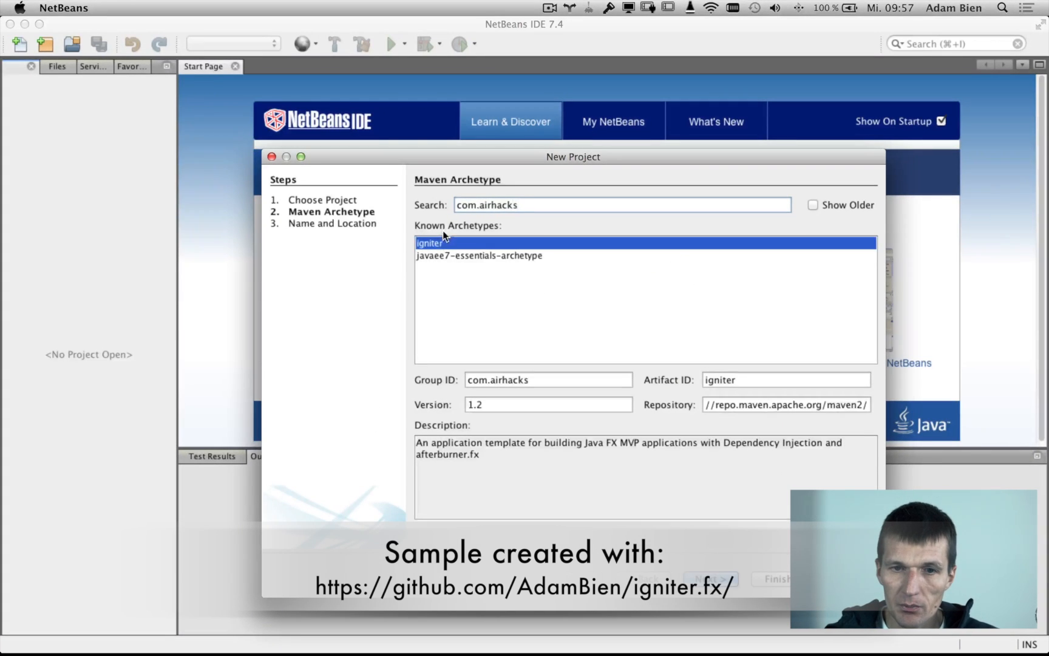
pyautogui.click(548, 404)
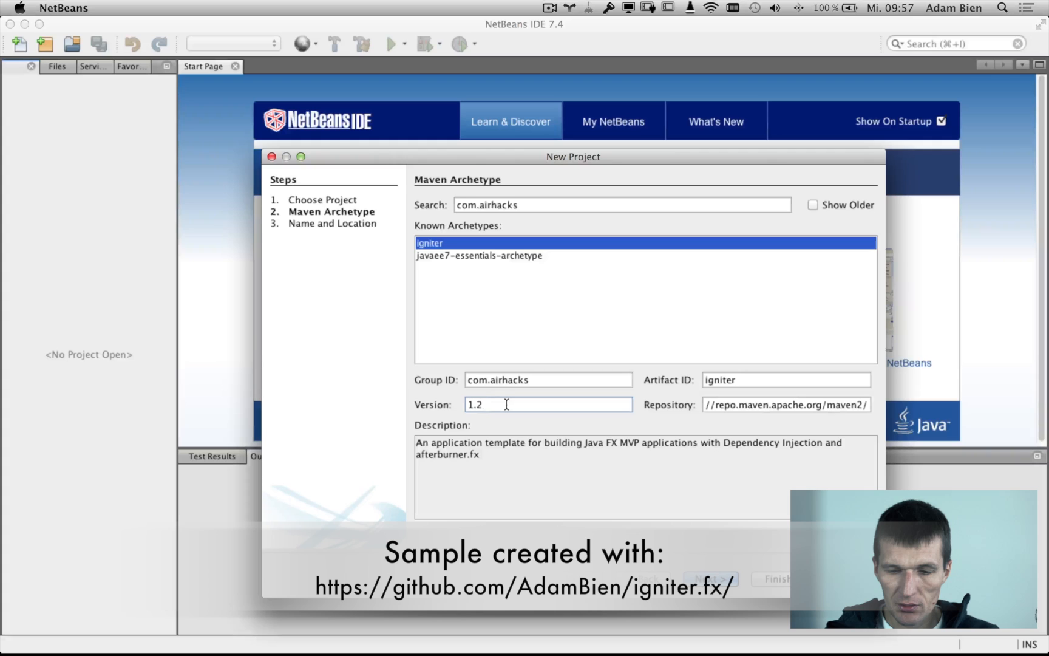
pyautogui.click(708, 578)
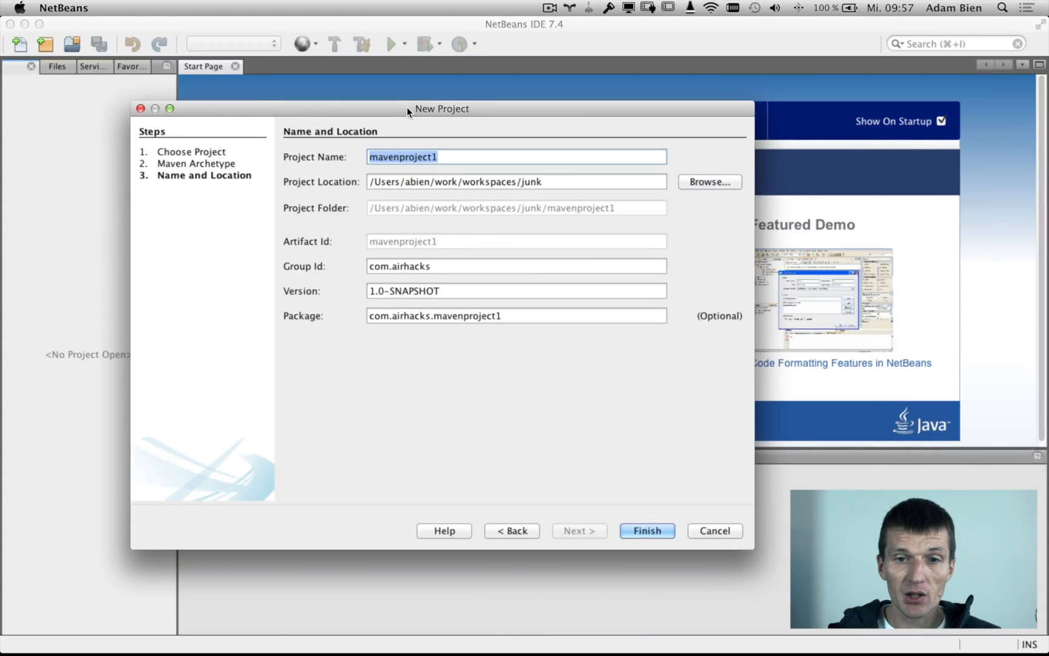
# Name the project reactivefx and finish creating it
pyautogui.write('ract')
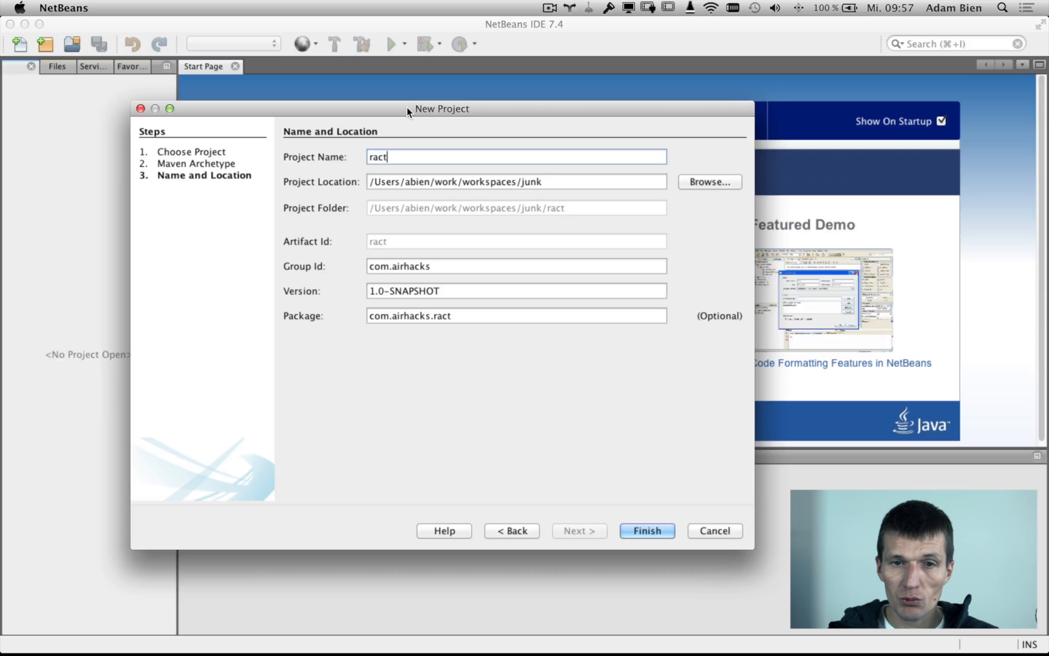
pyautogui.write('eactive')
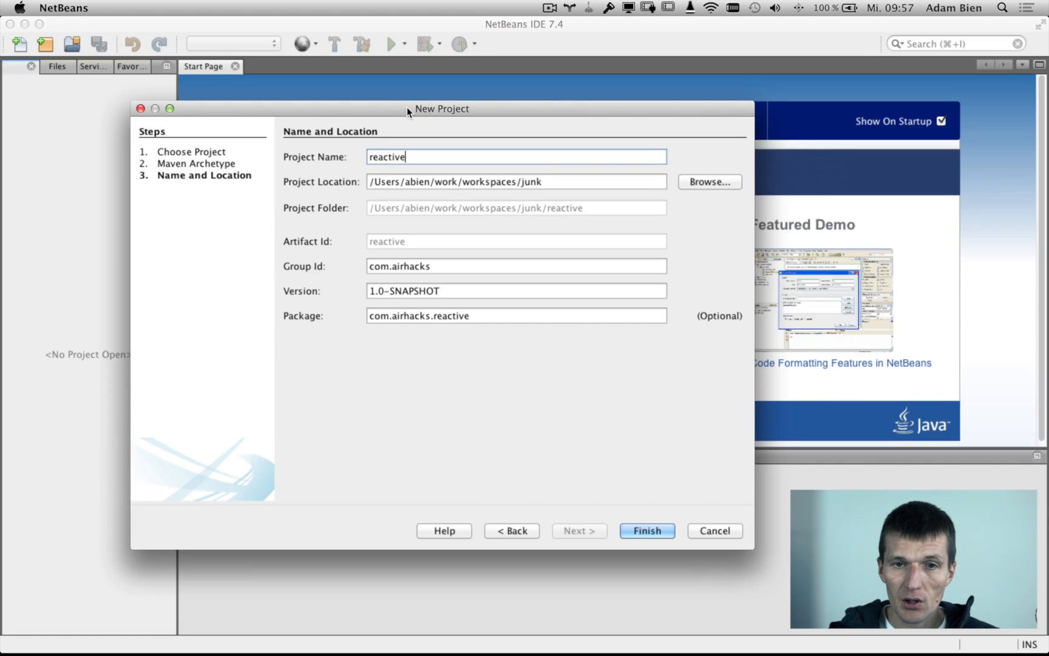
pyautogui.write('fx')
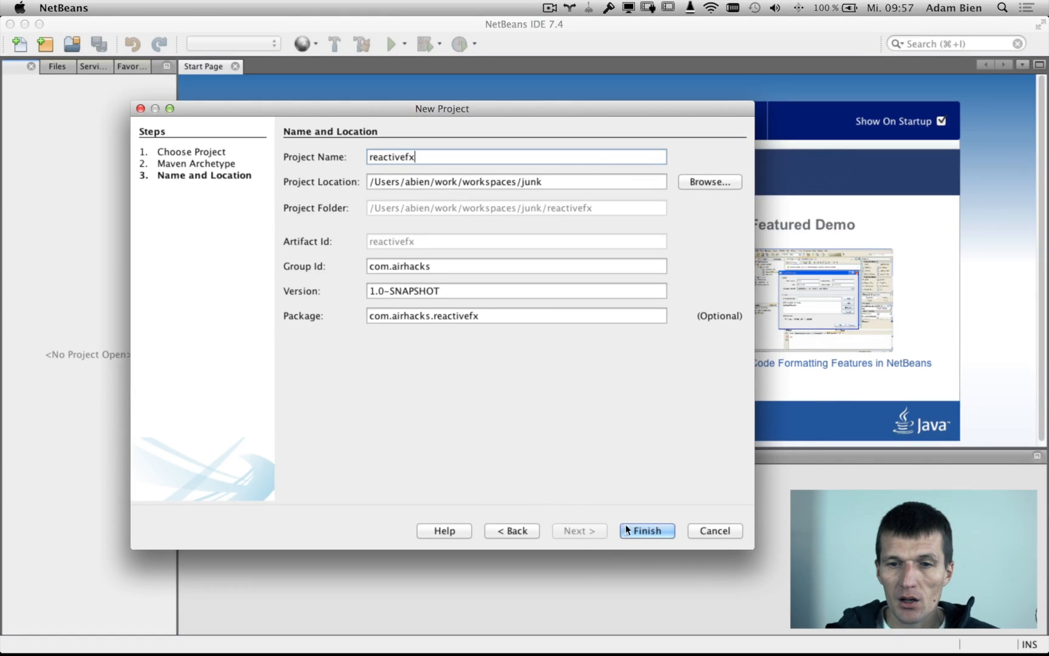
pyautogui.click(647, 530)
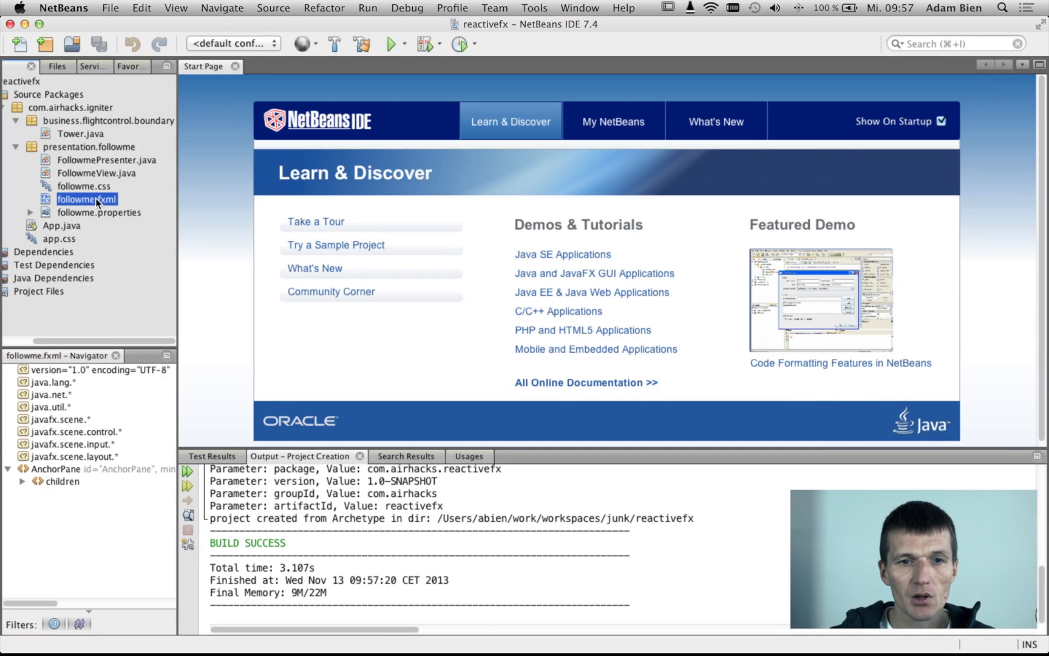
# In followme.fxml, place two Text Fields under the label with fx:ids b and c
pyautogui.doubleClick(86, 199)
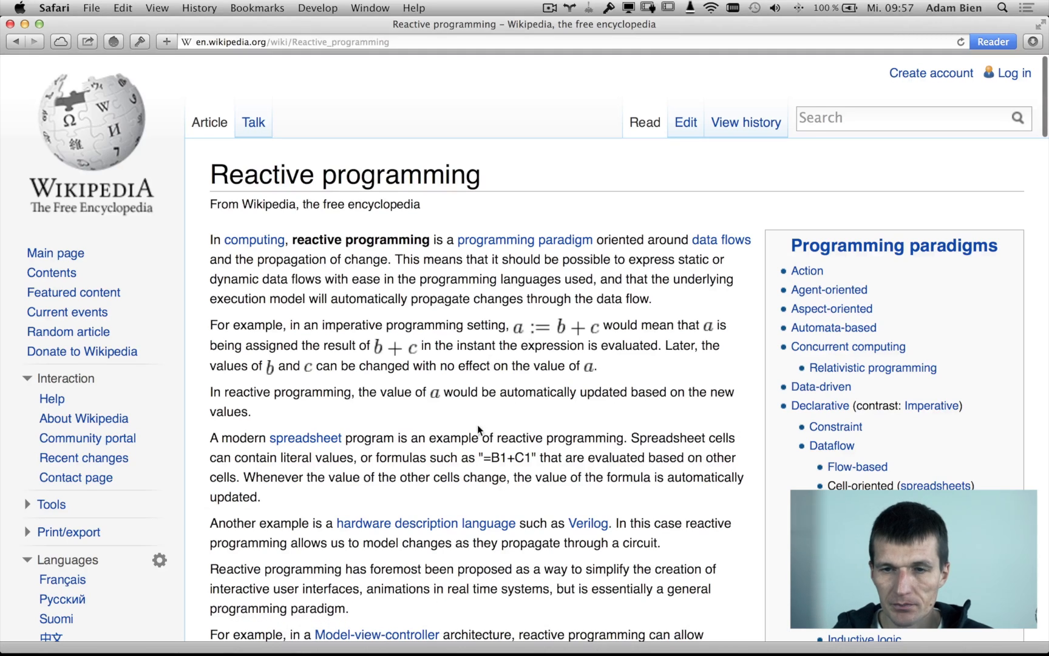
pyautogui.click(506, 627)
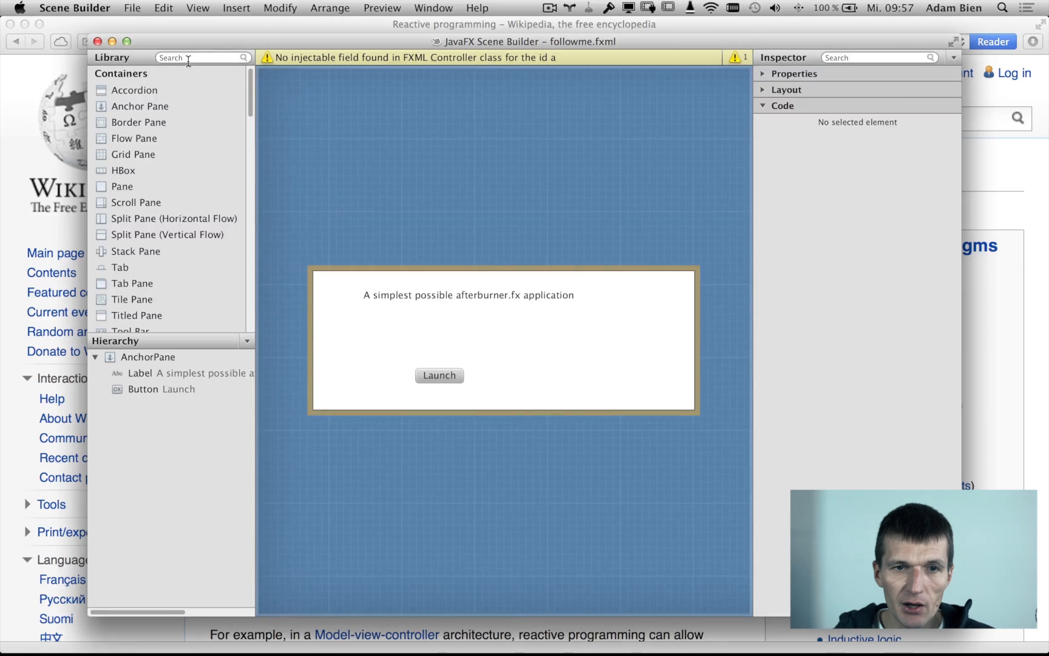
pyautogui.write('Text')
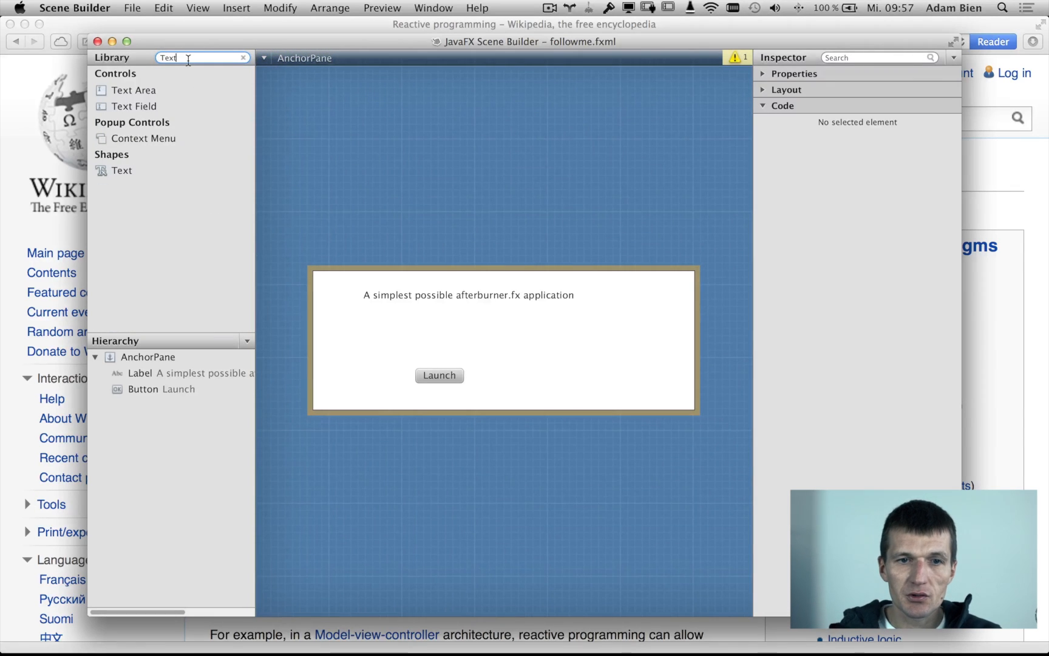
pyautogui.moveTo(135, 106); pyautogui.dragTo(440, 333)
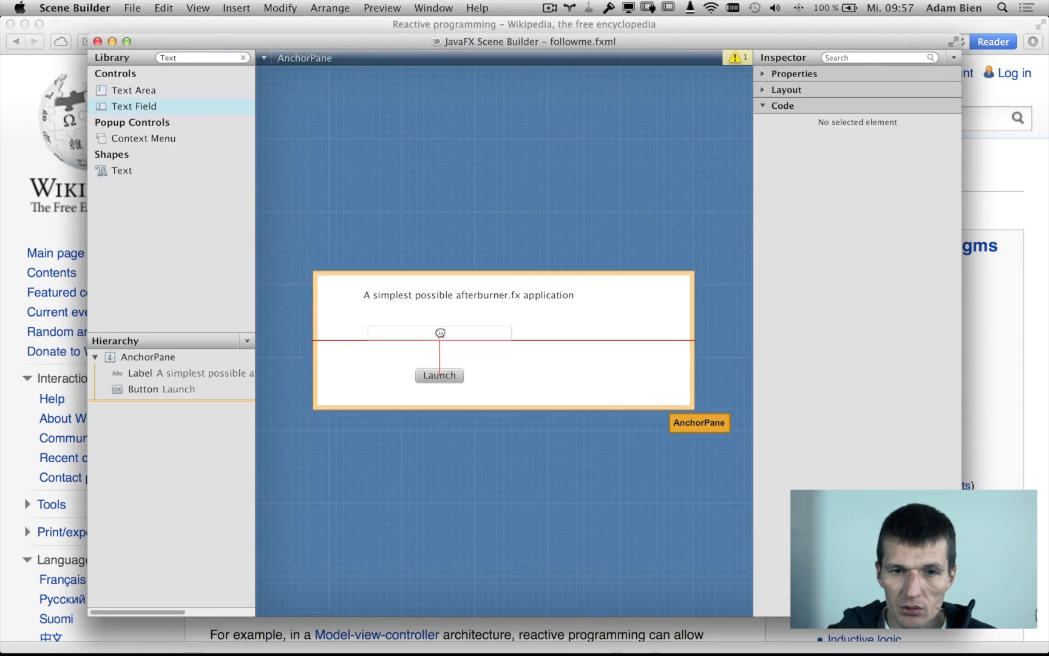
pyautogui.moveTo(135, 106); pyautogui.dragTo(439, 332)
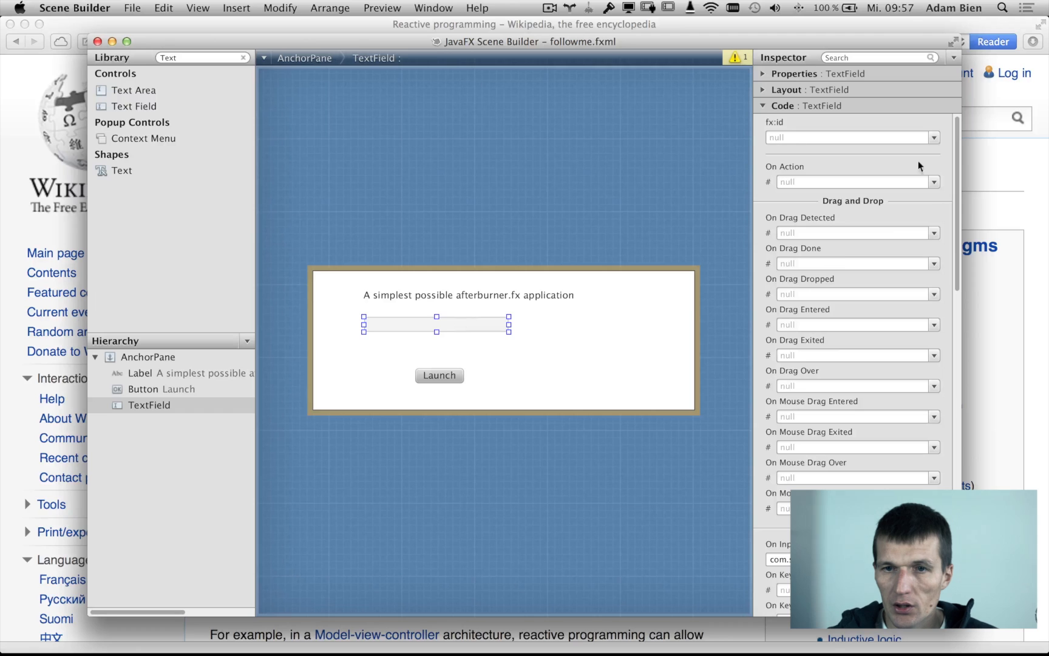
pyautogui.click(850, 137)
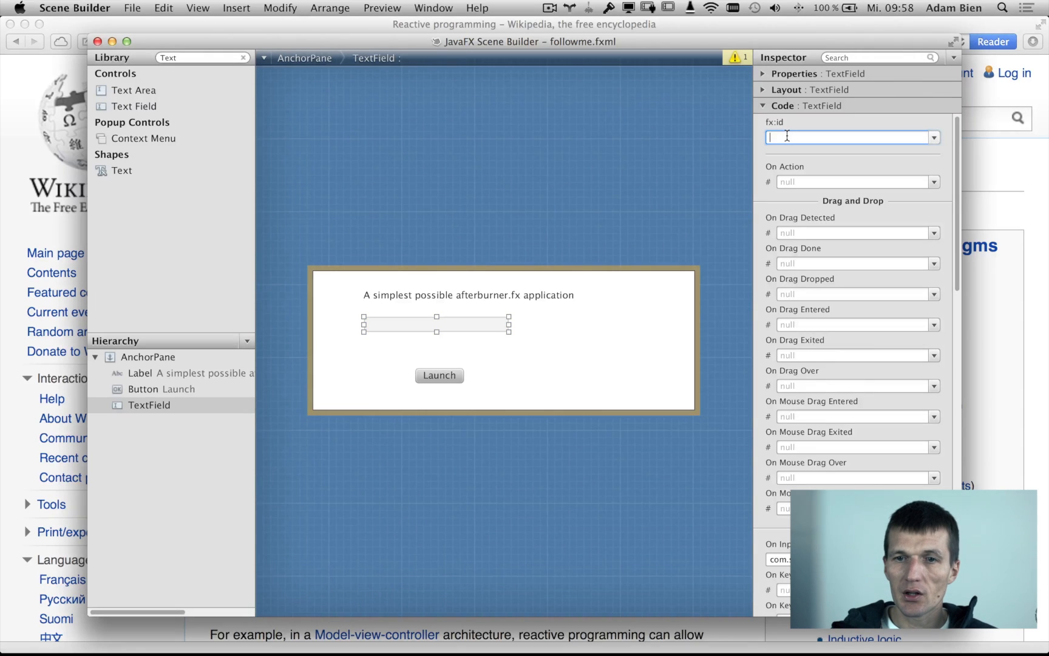
pyautogui.write('b')
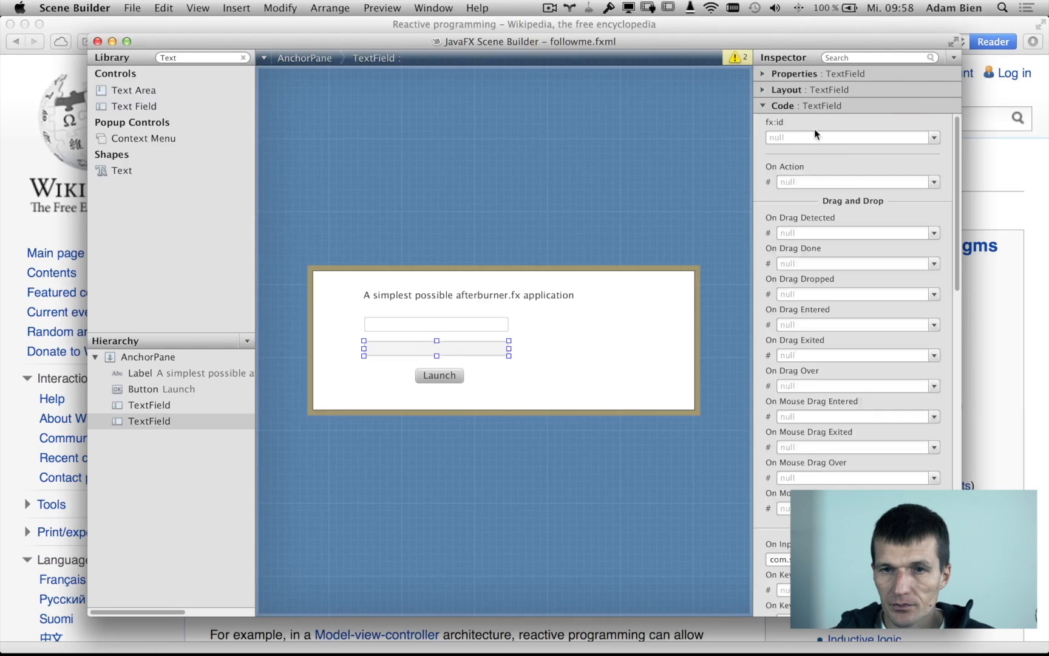
pyautogui.write('c')
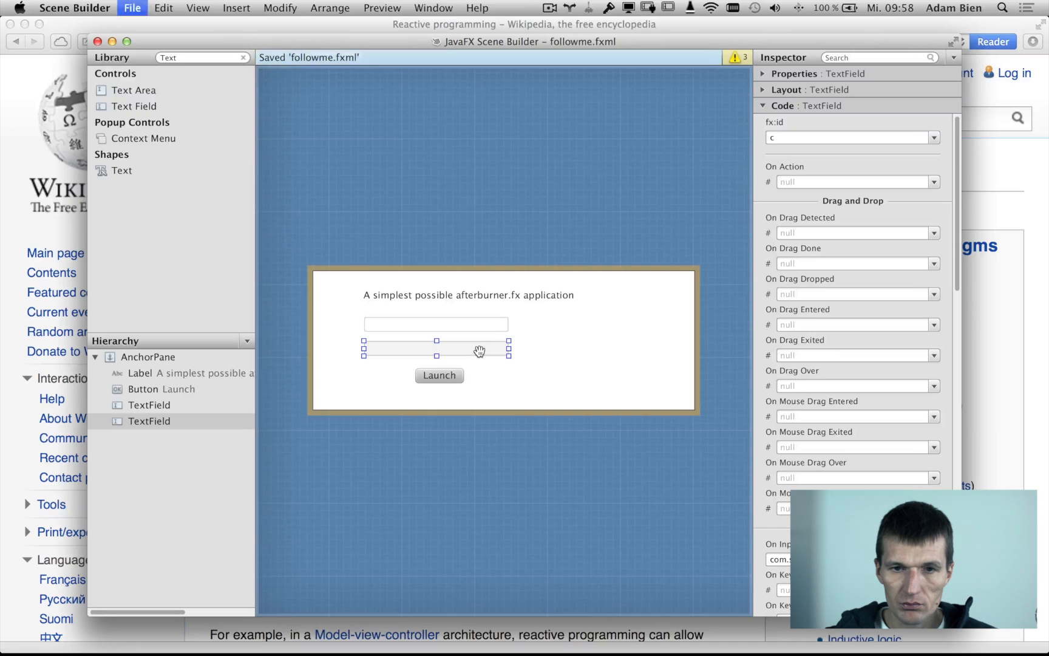
pyautogui.moveTo(515, 623)
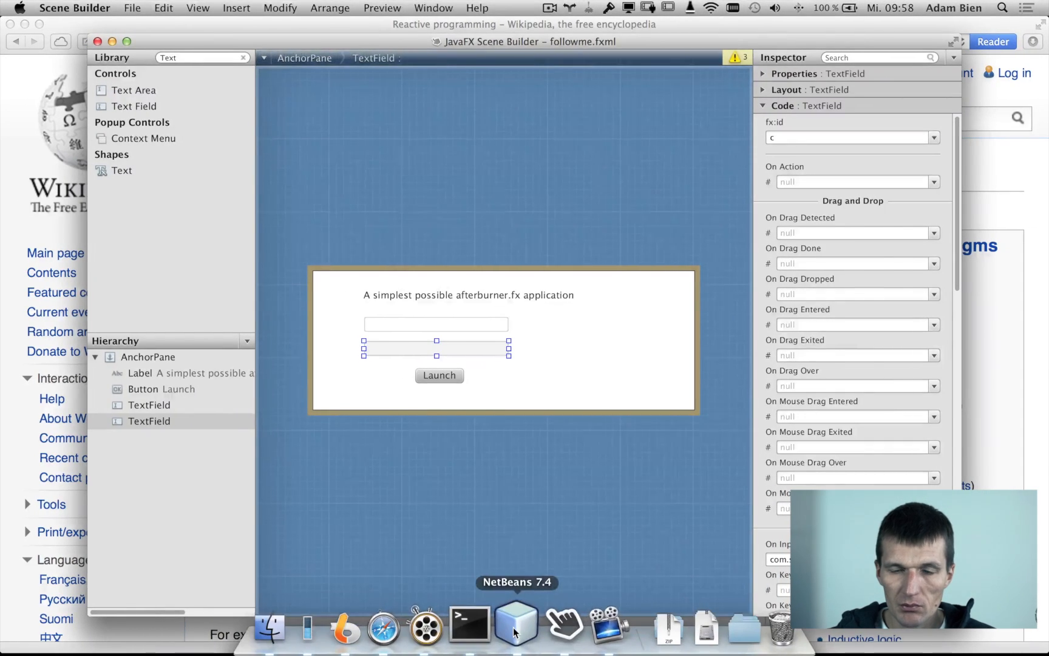
pyautogui.click(517, 625)
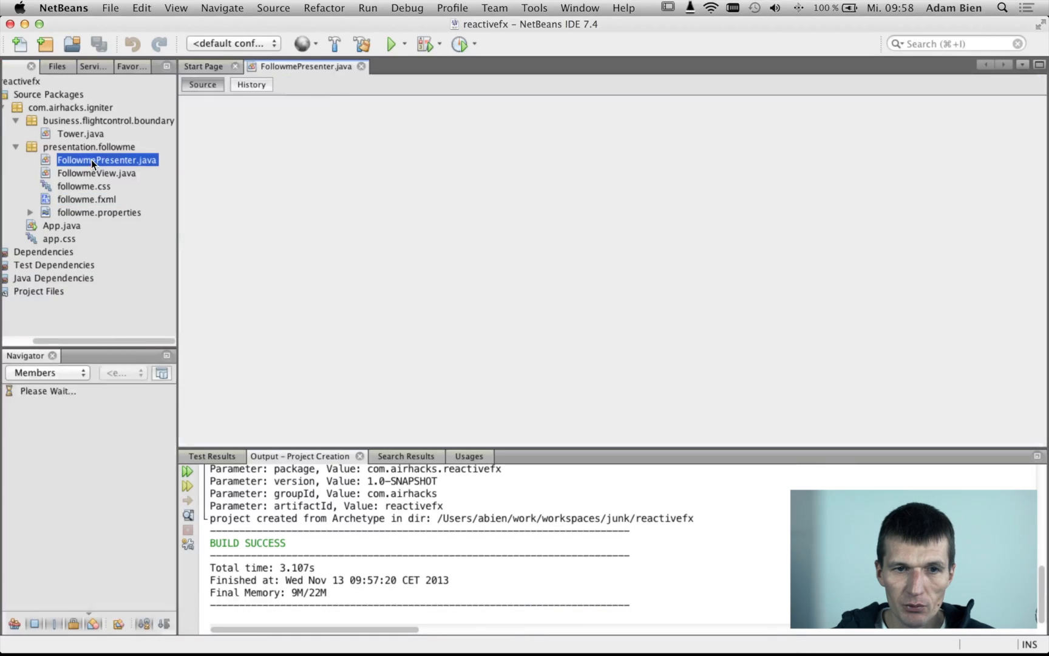
pyautogui.doubleClick(106, 160)
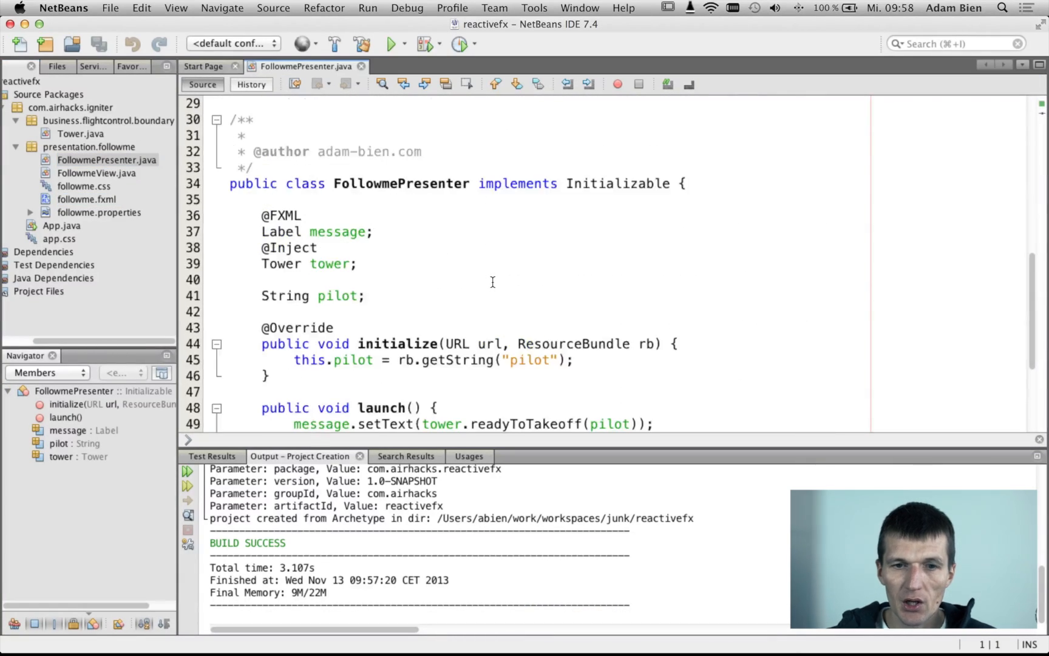
pyautogui.click(337, 231)
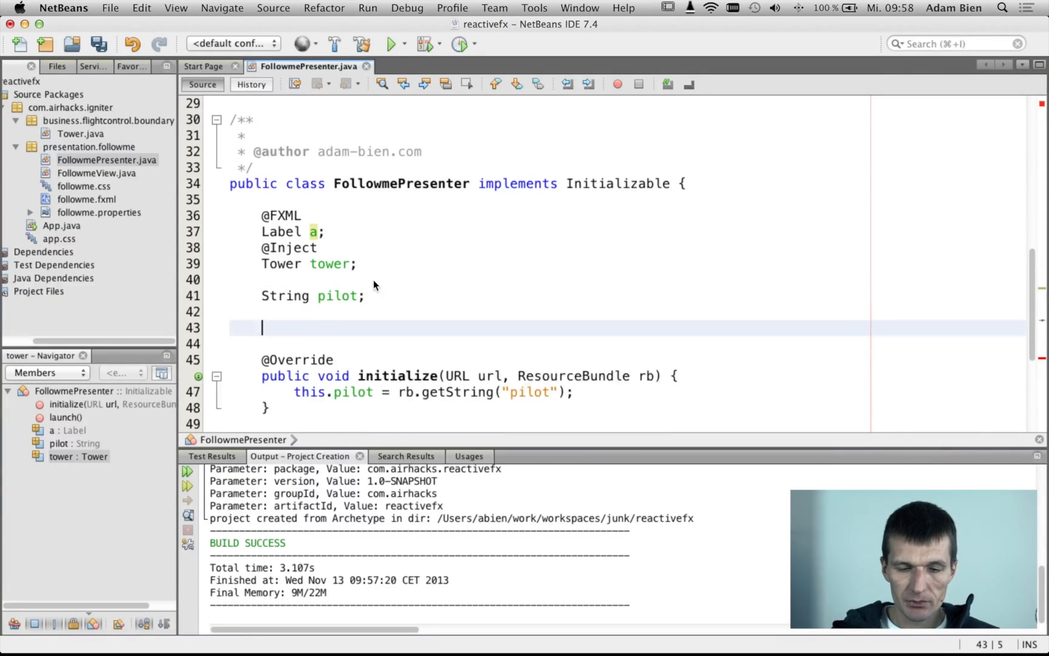
pyautogui.write('Te')
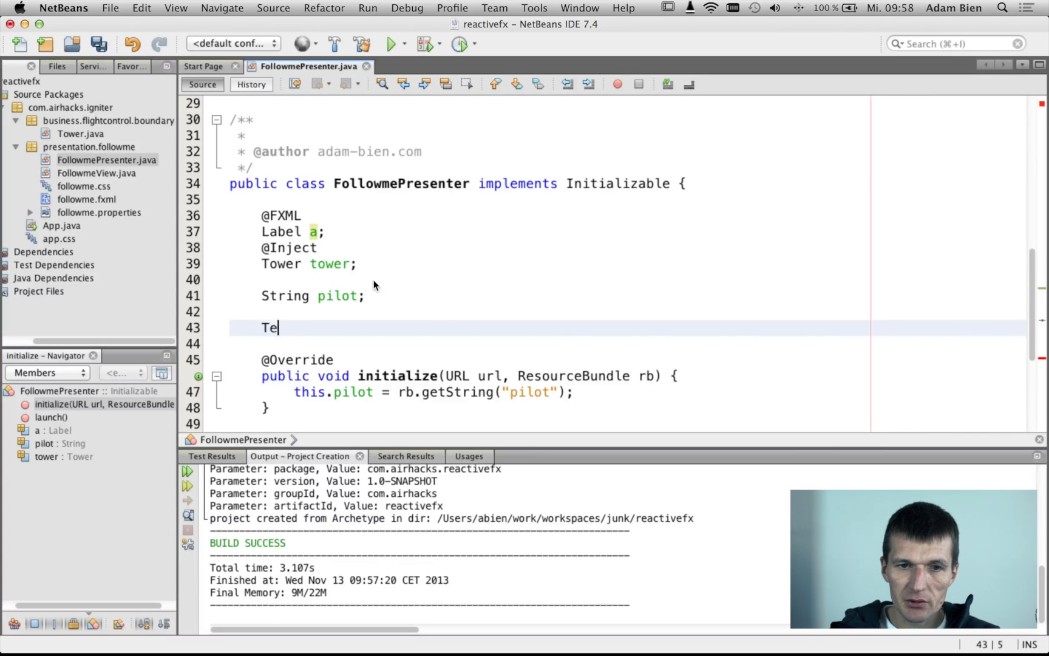
pyautogui.write('xtField b;')
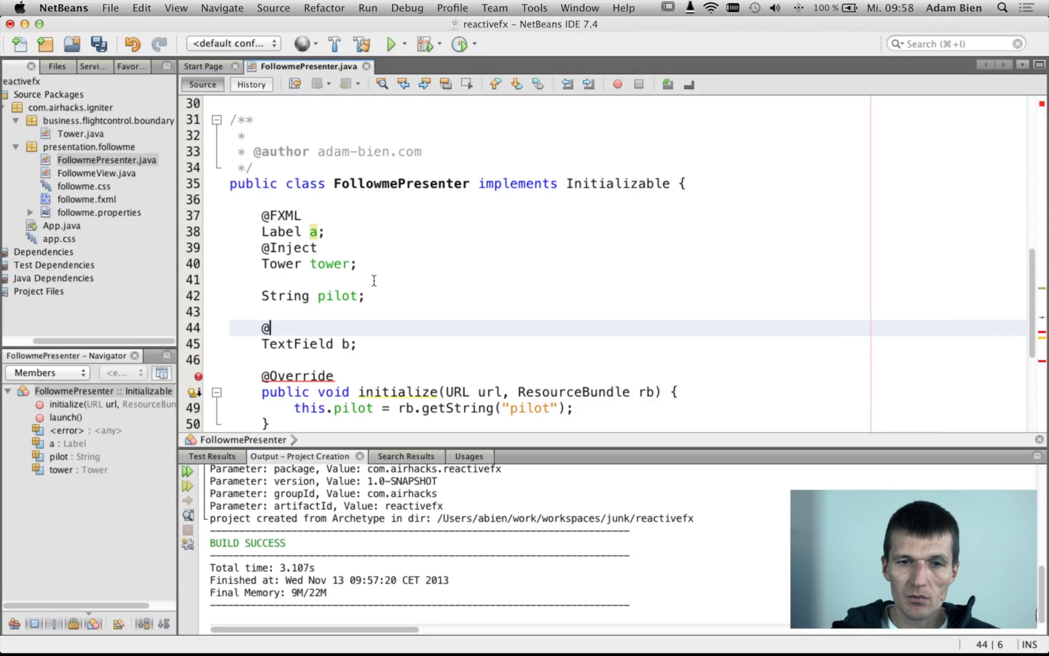
pyautogui.write('FXML')
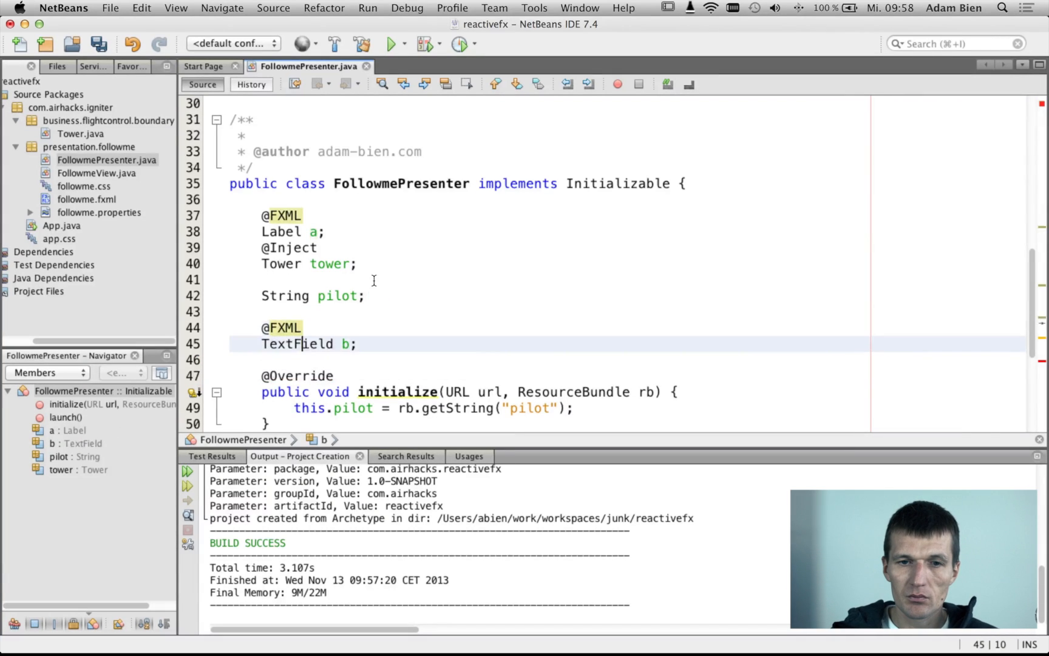
pyautogui.write('TextField c;')
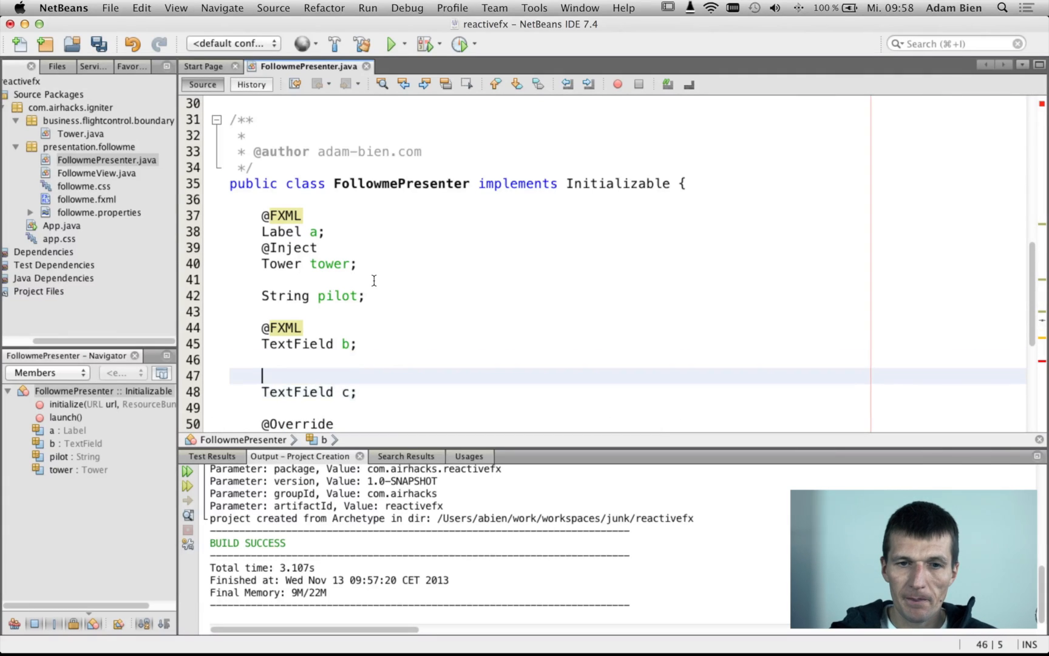
pyautogui.write('@FXML')
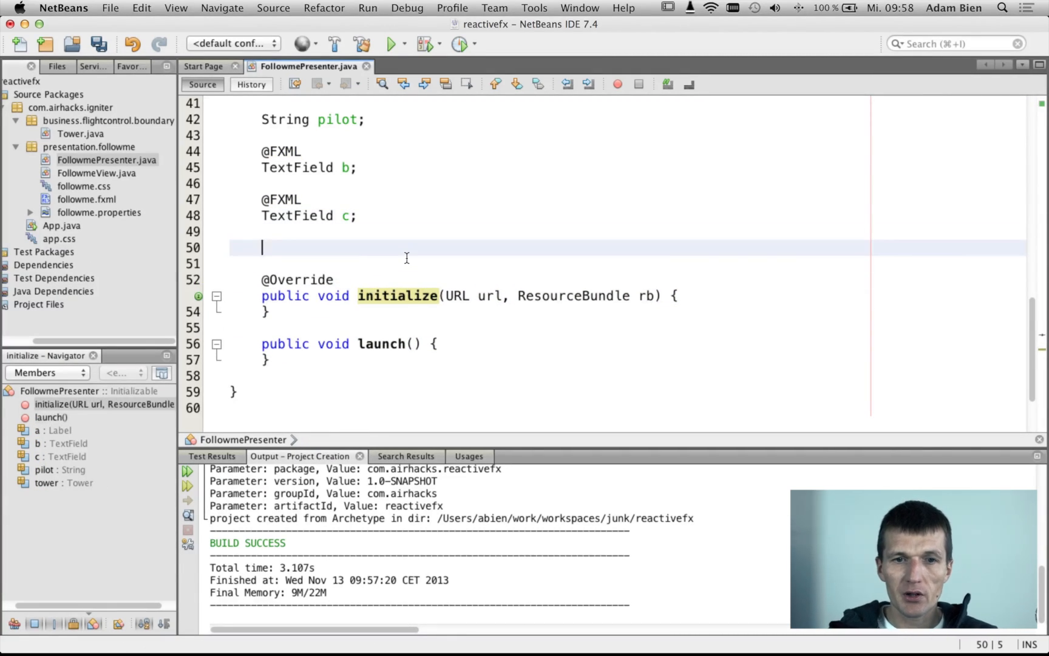
# Declare IntegerProperty bNumber and cNumber, each = new SimpleIntegerProperty()
pyautogui.write('Integer')
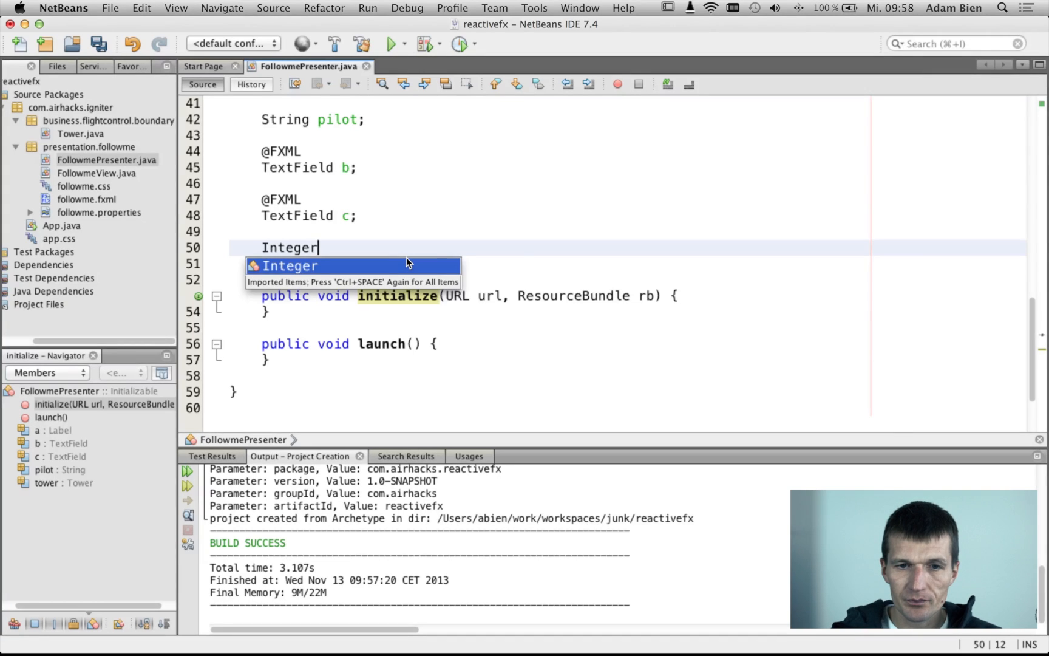
pyautogui.write('Property bNu')
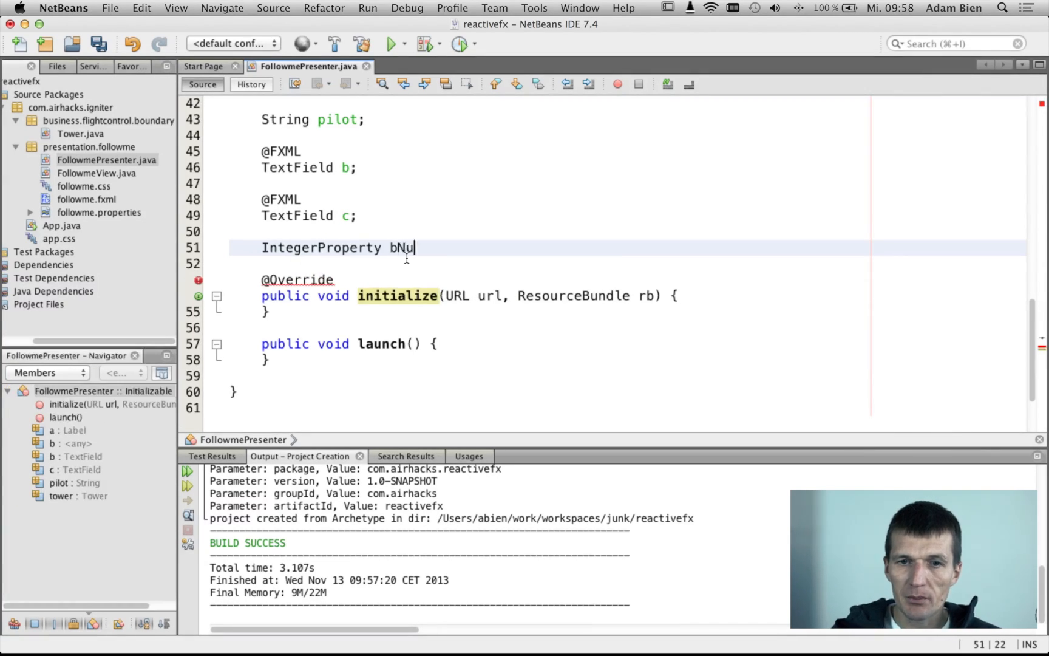
pyautogui.write('mber = new Strimp')
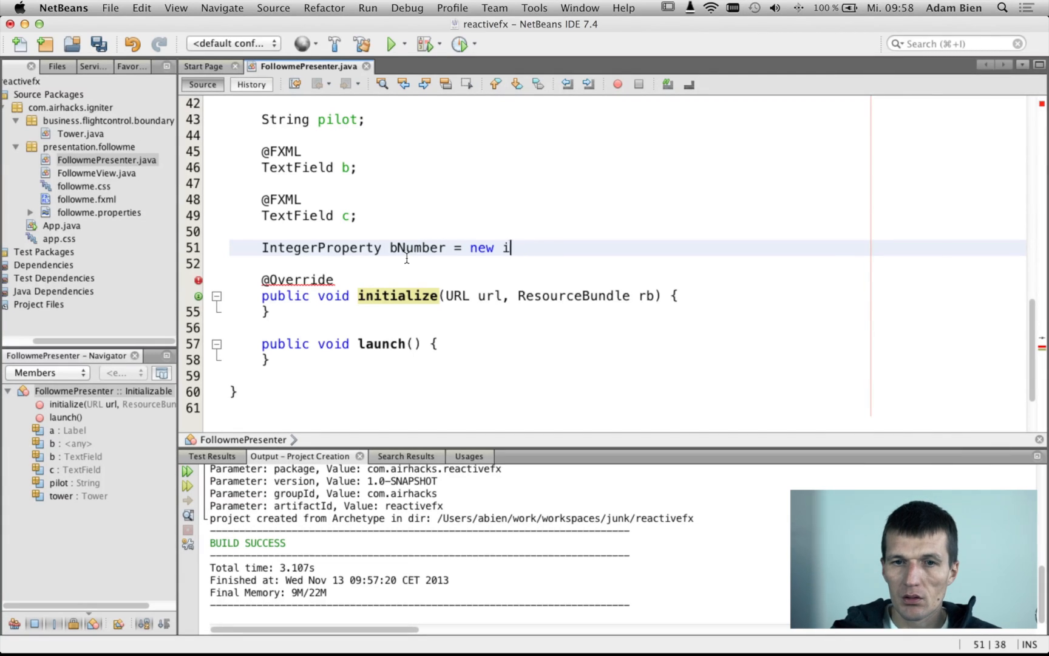
pyautogui.write('SimpleIntegerProperty')
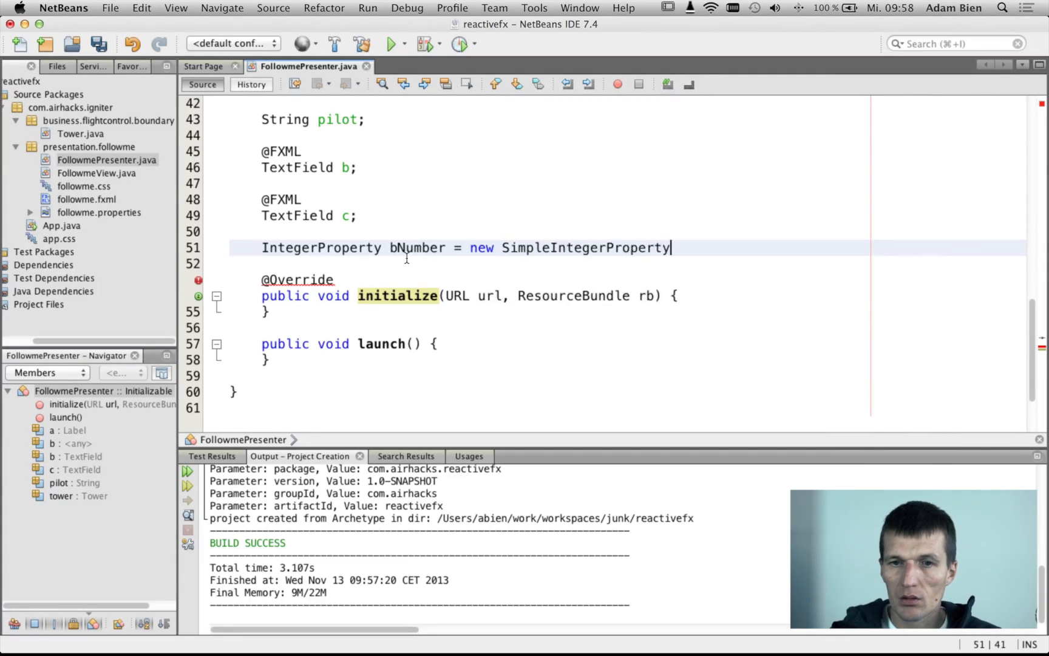
pyautogui.write('();')
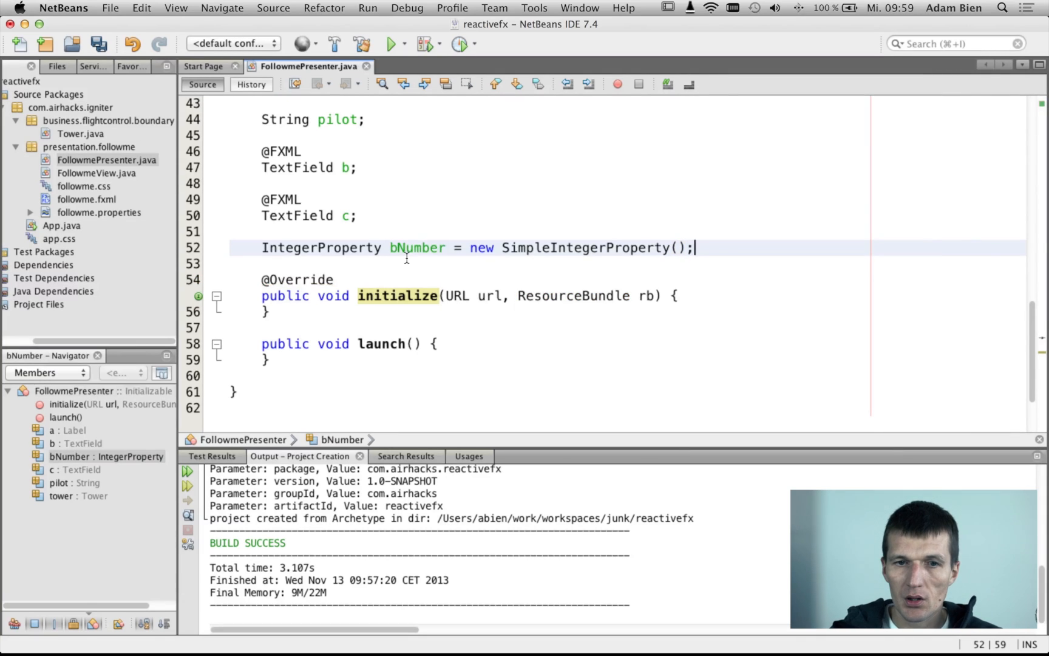
pyautogui.write('IntegerP')
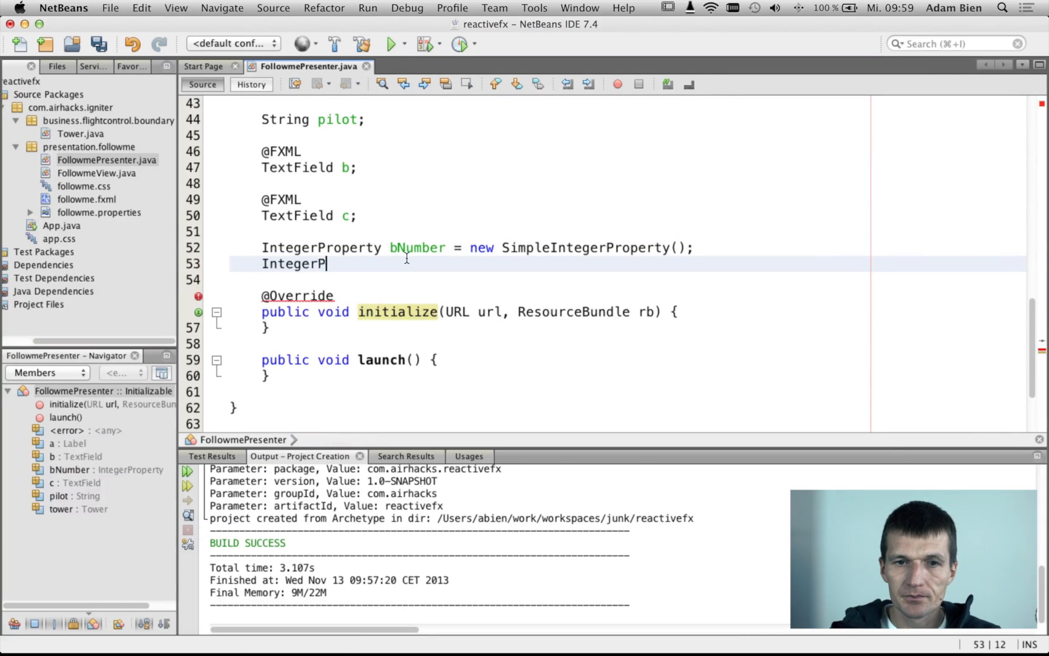
pyautogui.write('roperty')
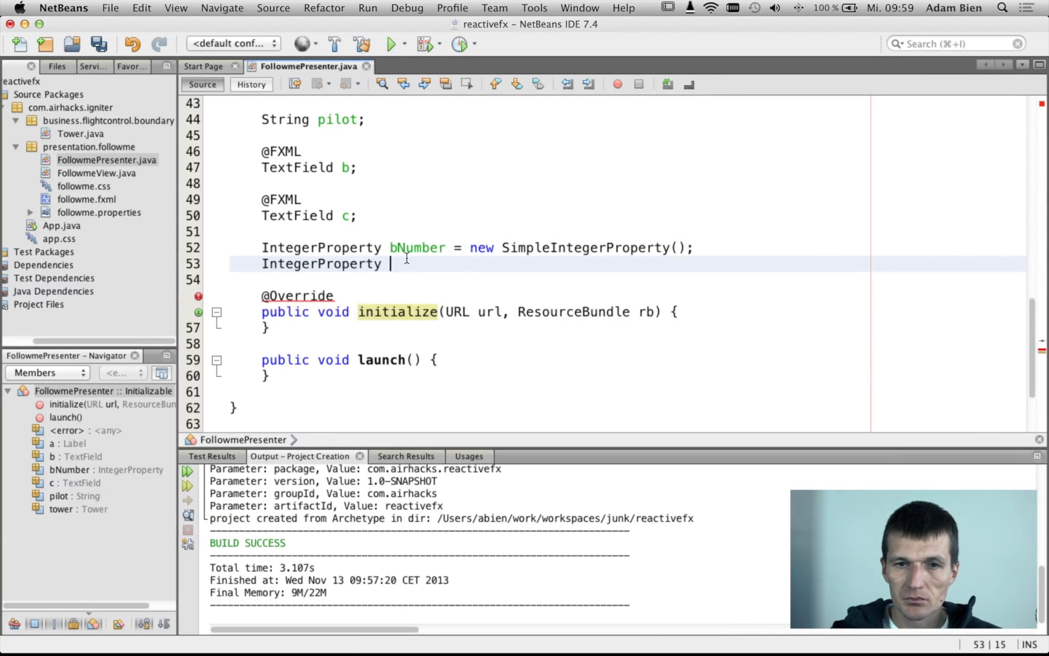
pyautogui.write('cNumber =')
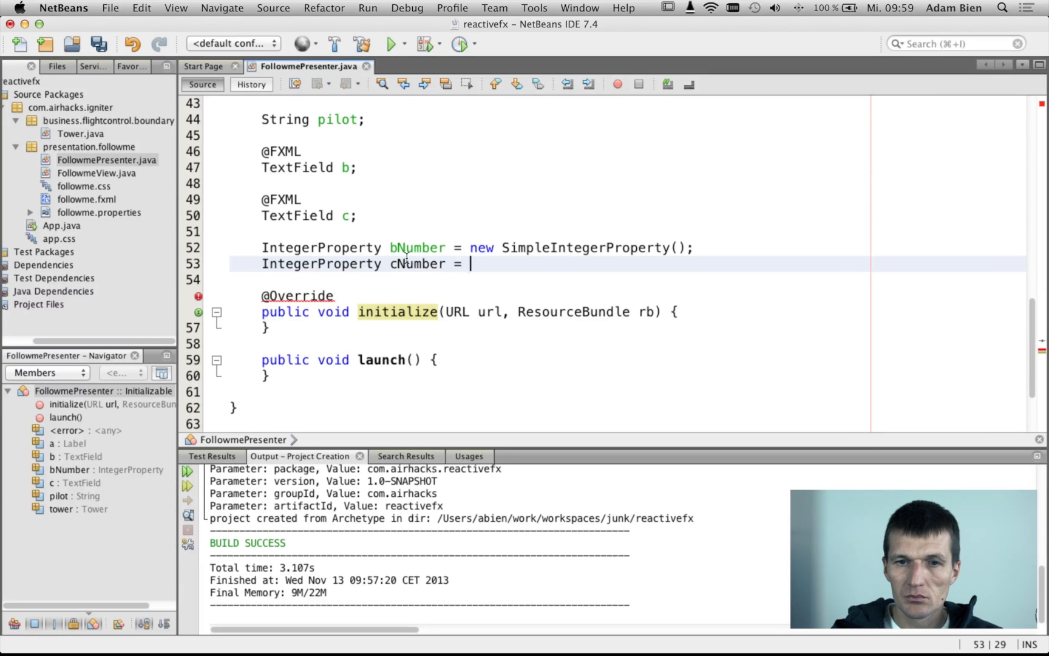
pyautogui.write('new Simpl')
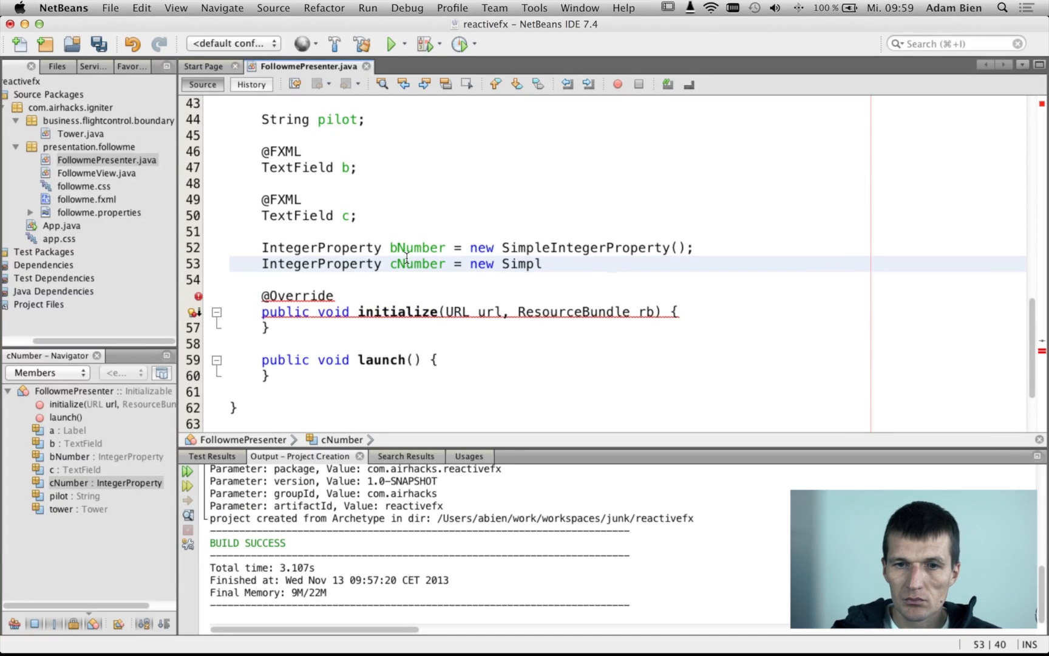
pyautogui.write('eIntegerProperty();')
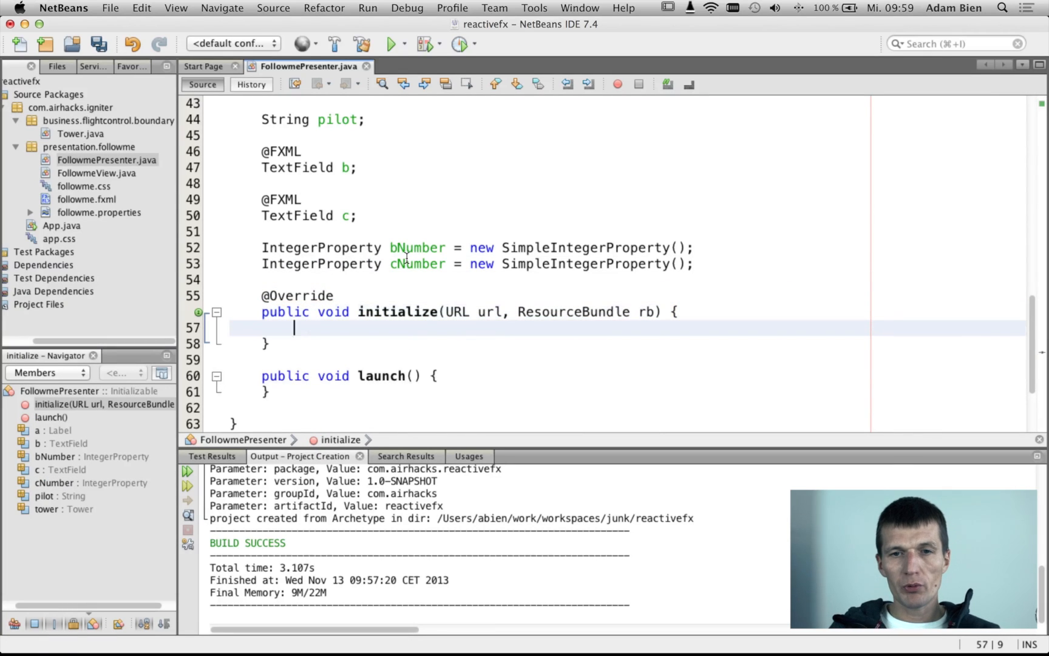
# In initialize(), write a.textProperty().bind(bNumber.add(cNumber).asString())
pyautogui.write('bN')
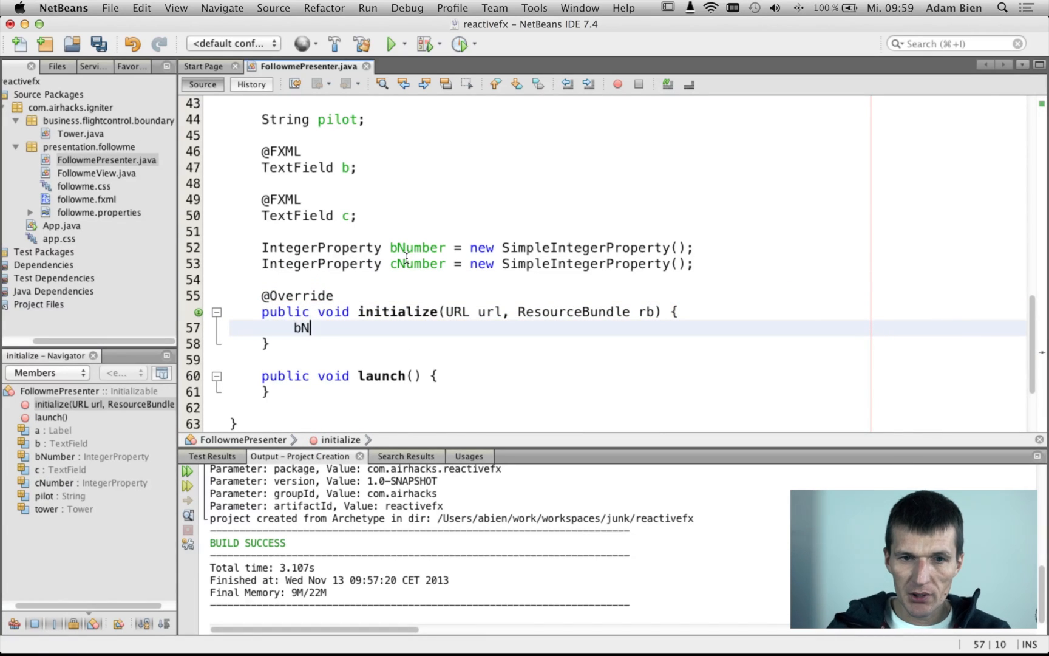
pyautogui.write('umber.add(cNumber);')
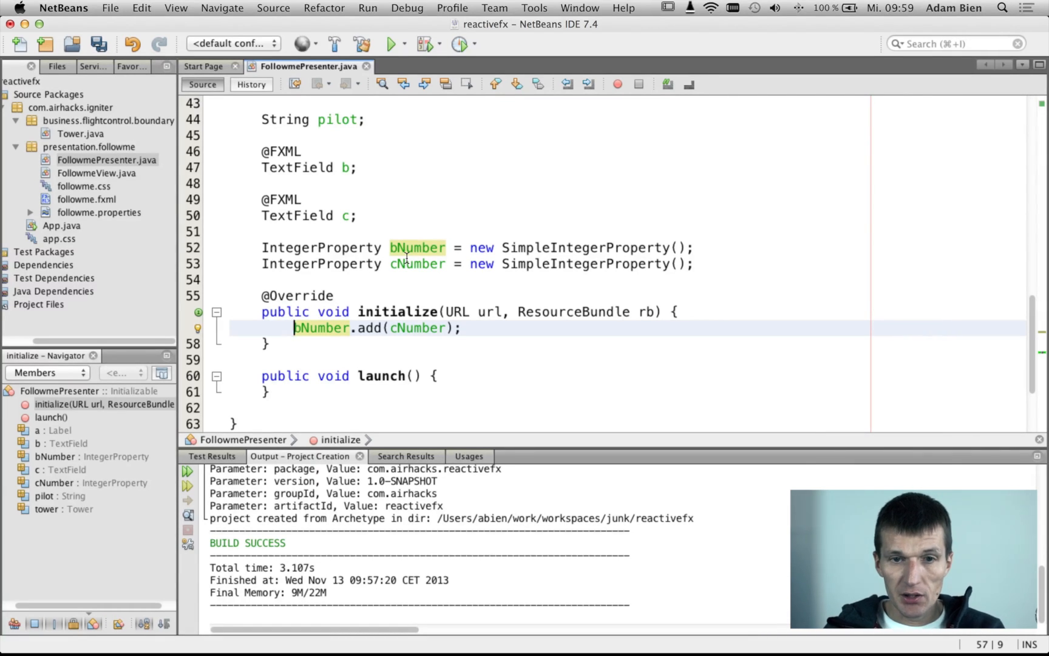
pyautogui.write('a.textProperty(')
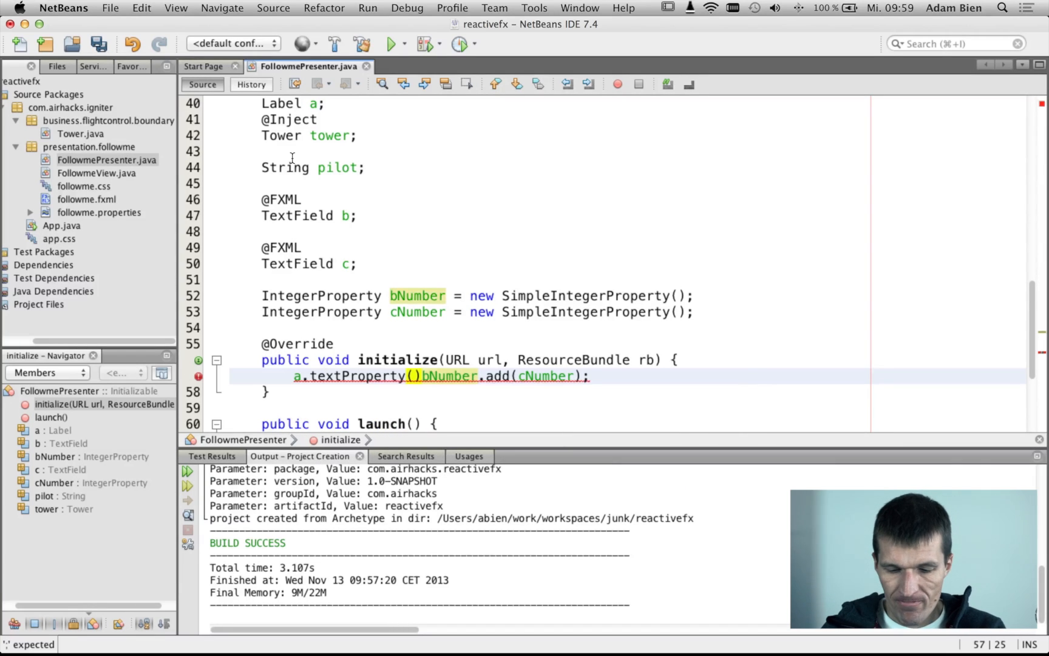
pyautogui.write('.bind')
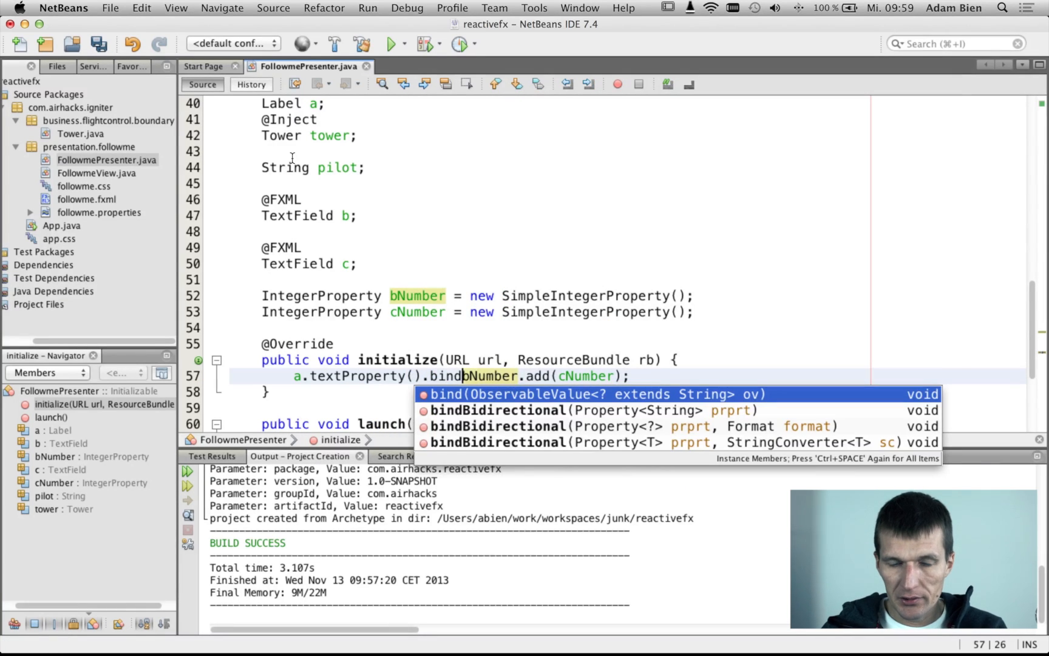
pyautogui.press('Return')
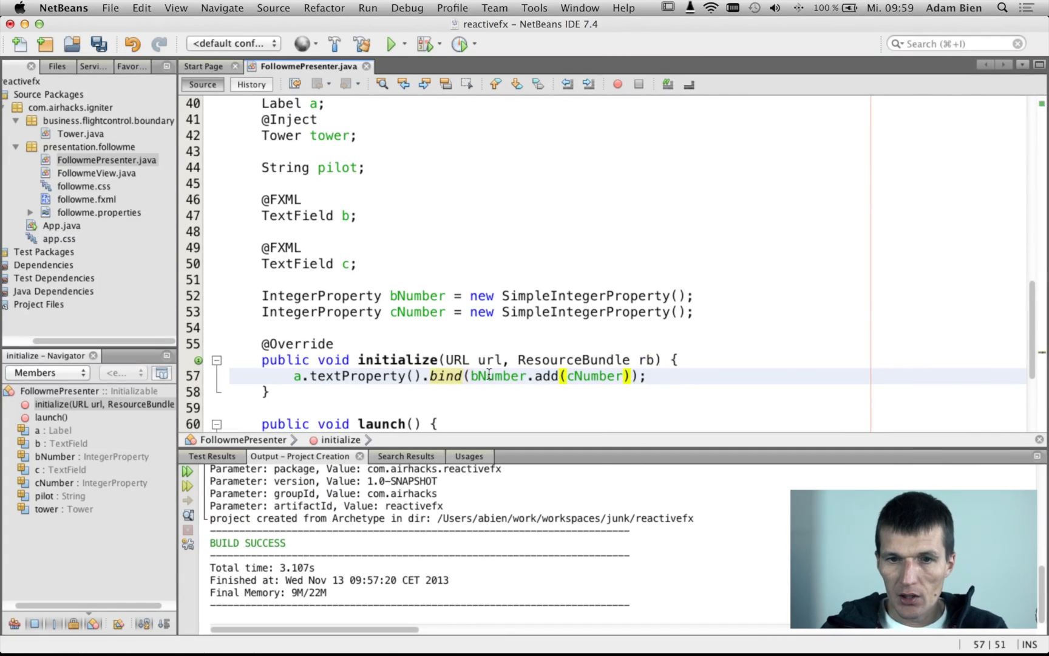
pyautogui.write('.')
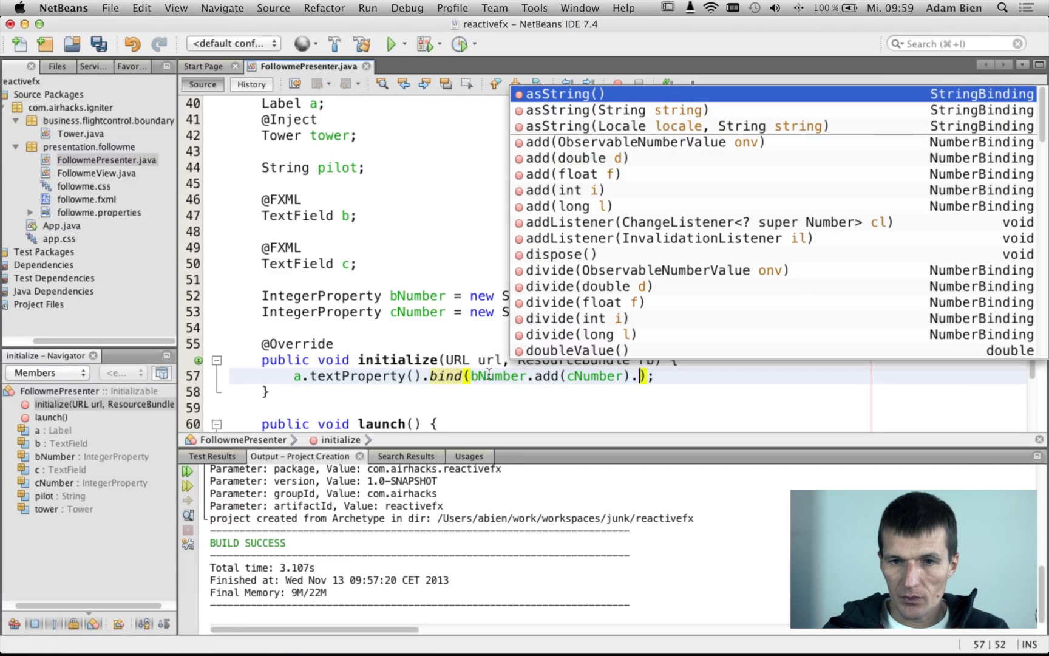
pyautogui.write('asString(')
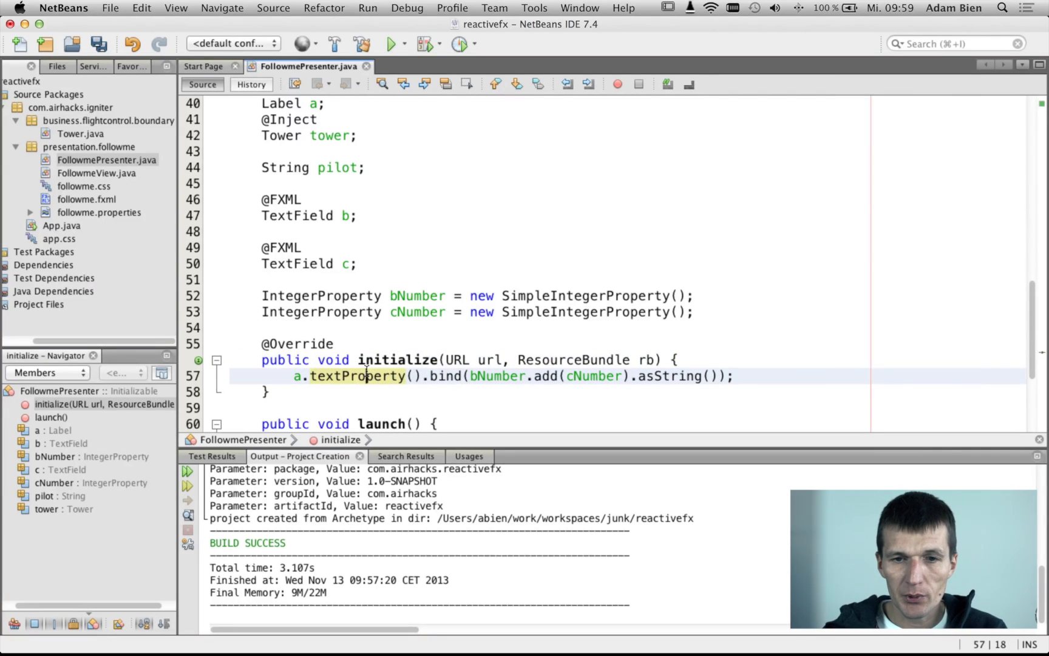
pyautogui.moveTo(340, 215)
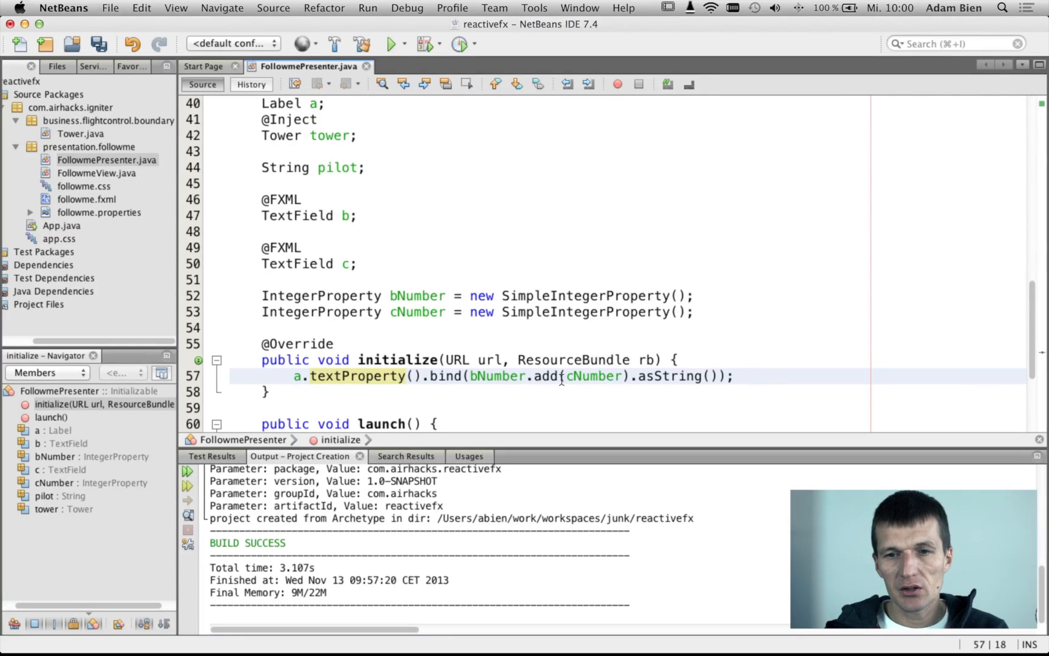
pyautogui.click(592, 375)
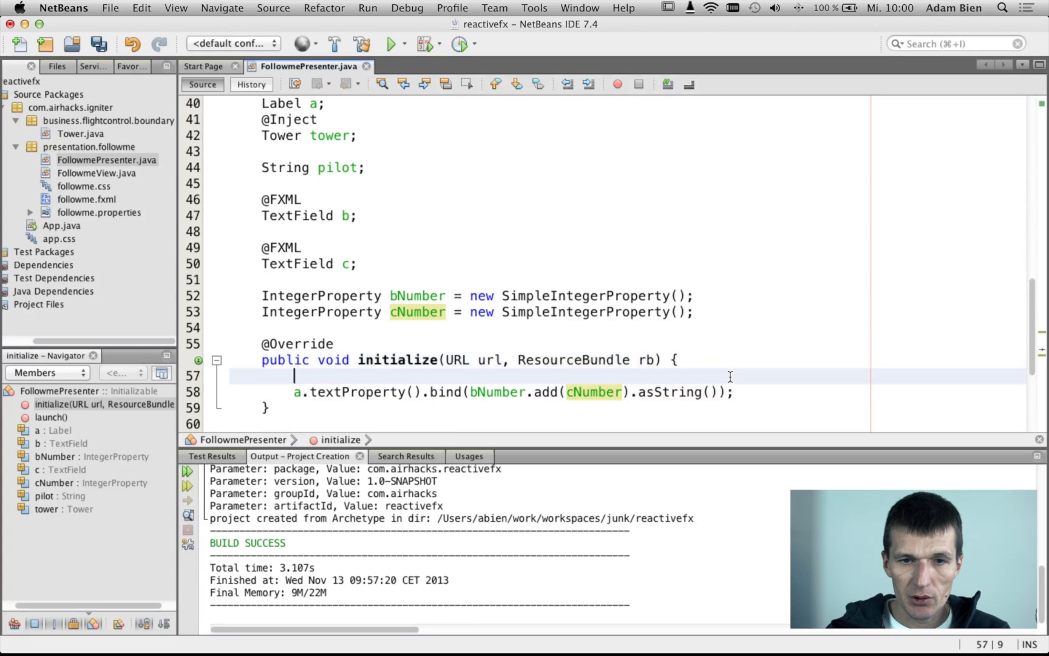
# Add Bindings.bindBidirectional for b and c text to bNumber and cNumber with NumberStringConverter
pyautogui.write('Bindi')
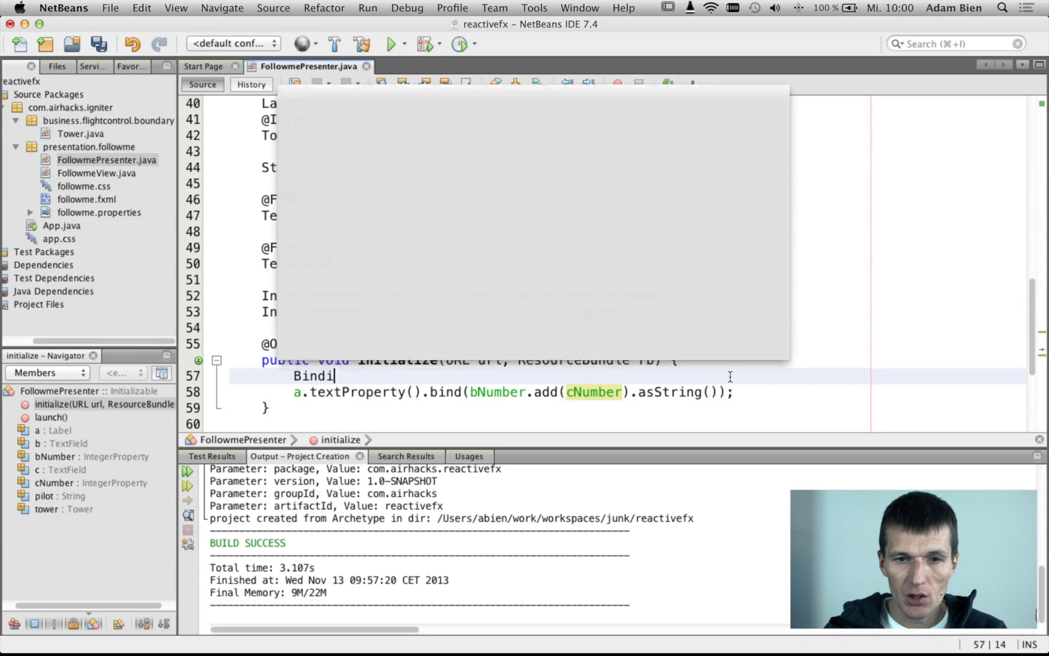
pyautogui.write('ngs')
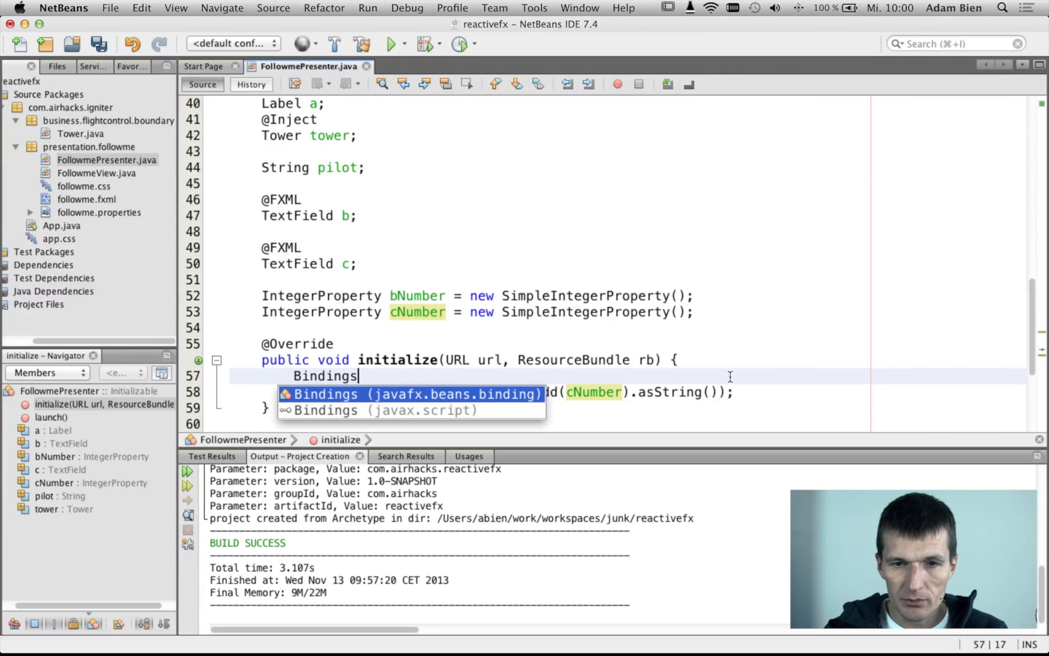
pyautogui.write('.bindBidirectional(bNumber, bNumber);')
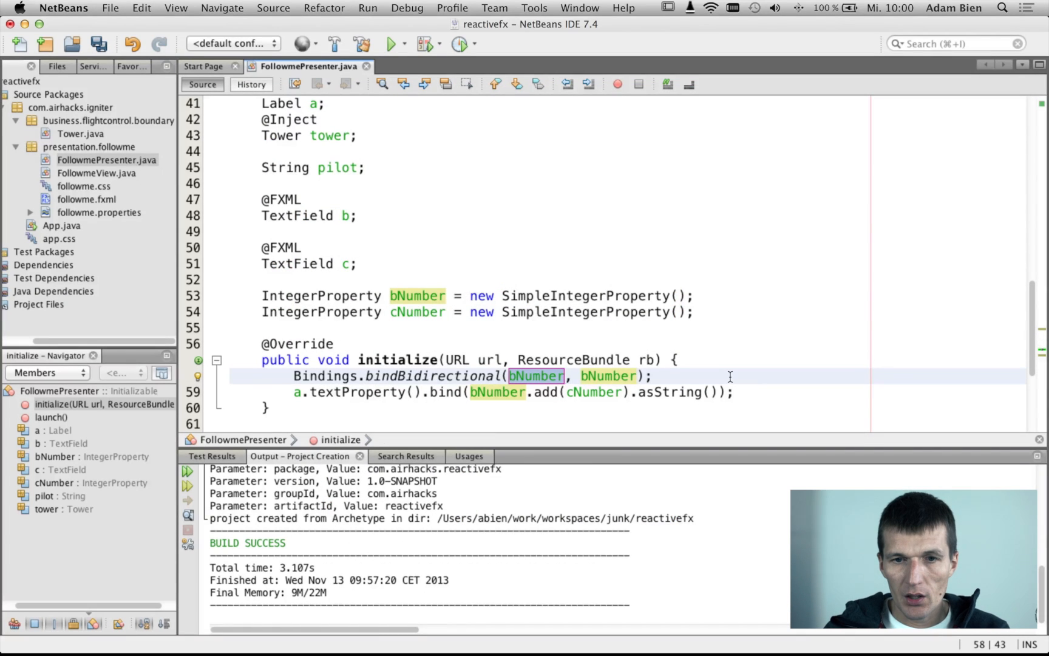
pyautogui.write('.t')
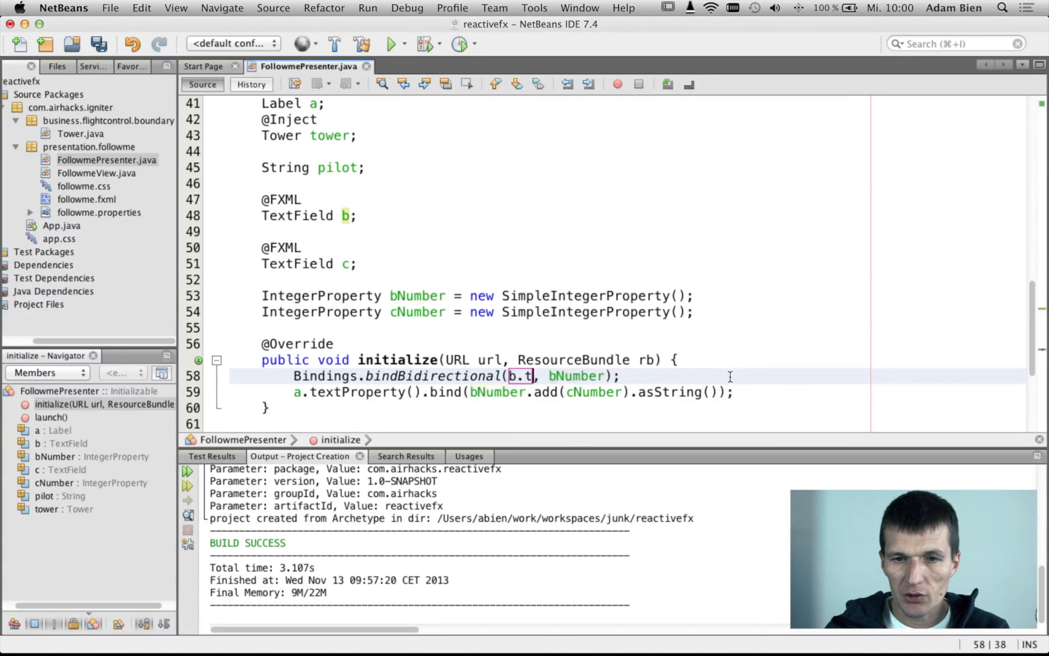
pyautogui.write('extProperty()')
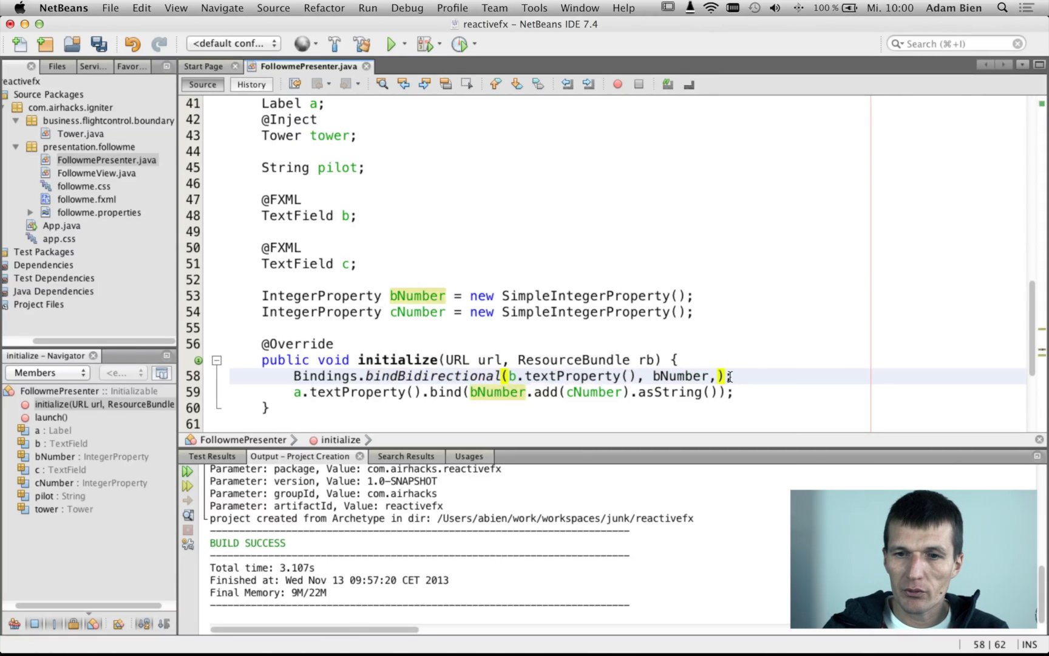
pyautogui.write('new Number')
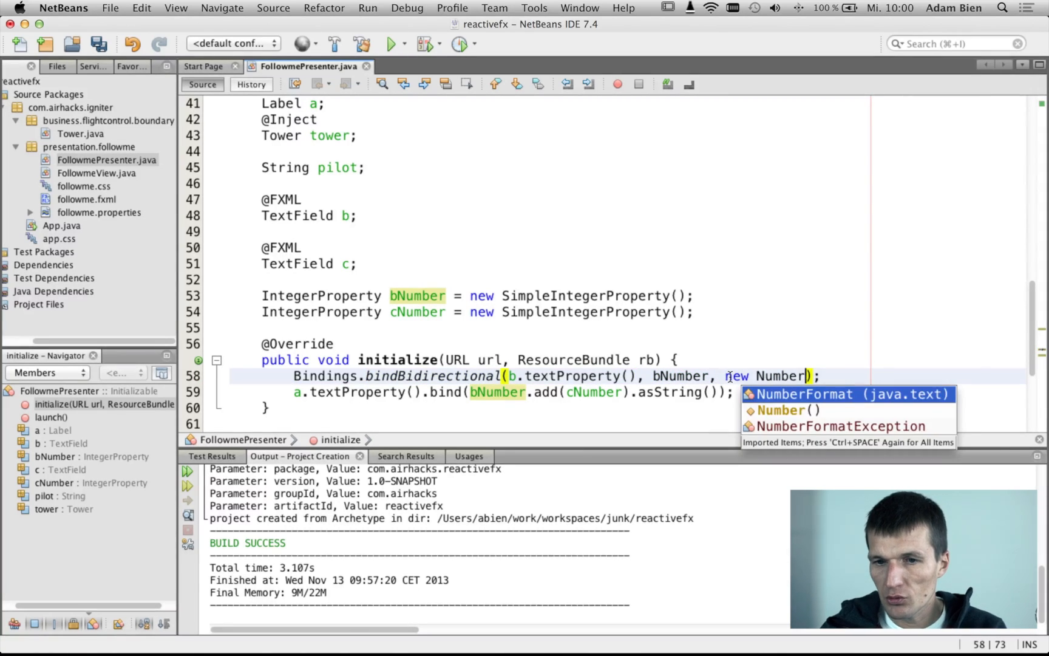
pyautogui.write('StringConverter(')
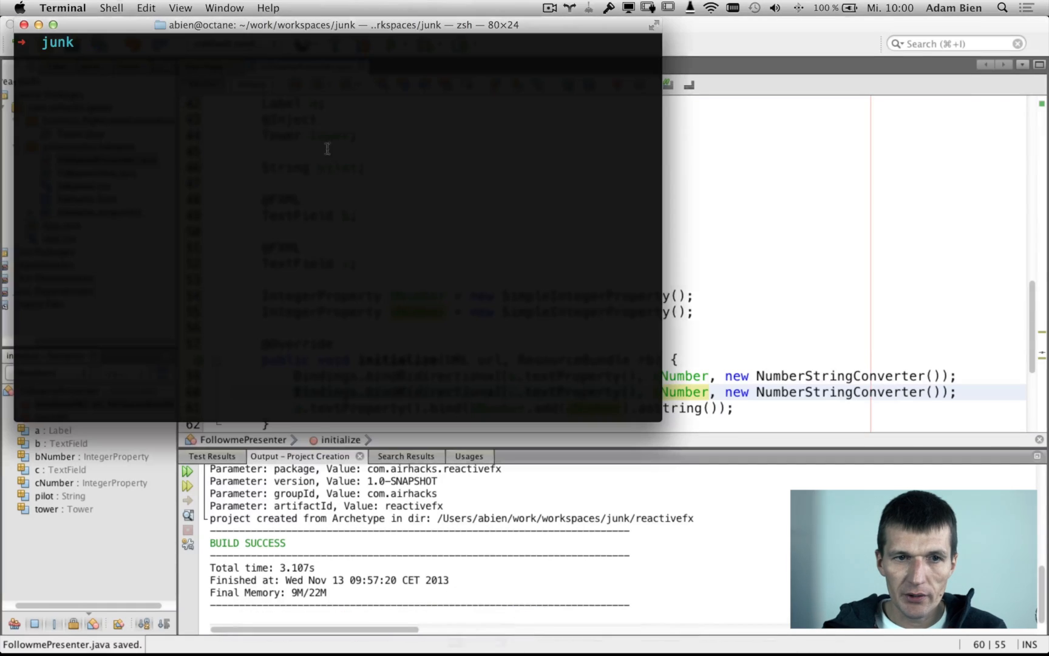
# In the reactivefx directory, make build.sh executable with chmod a+x
pyautogui.write('cd re')
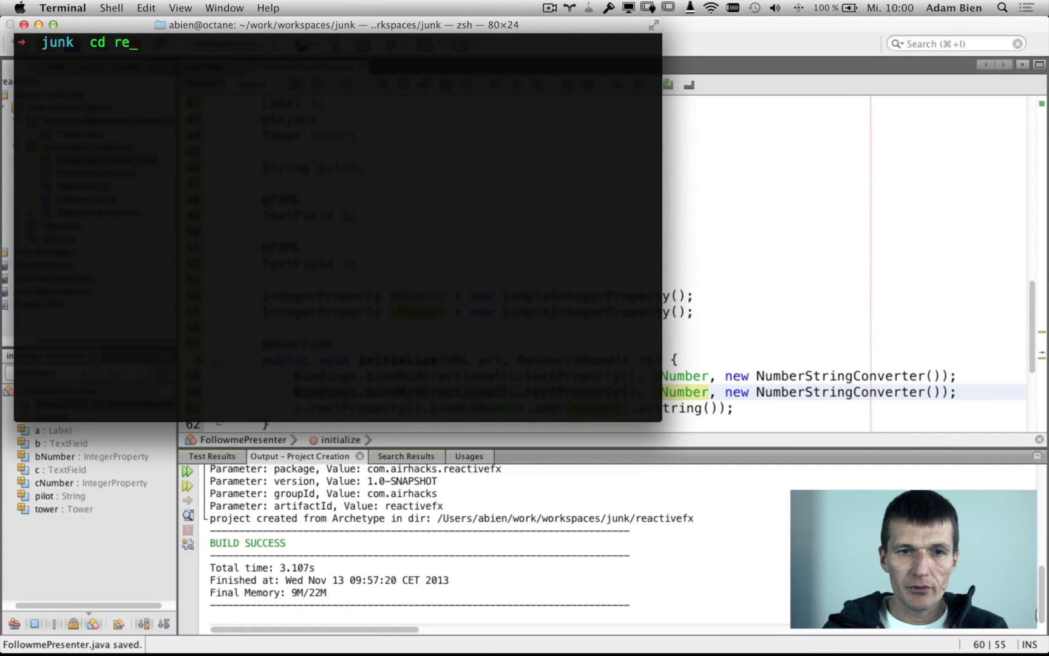
pyautogui.write('chmod')
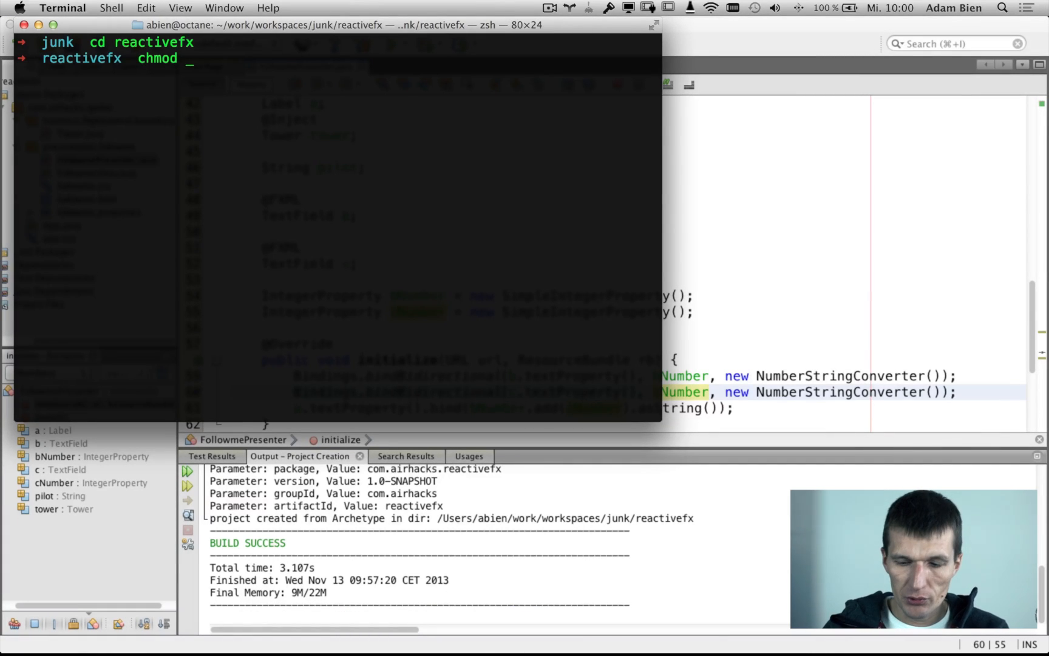
pyautogui.write('a+x build.sh')
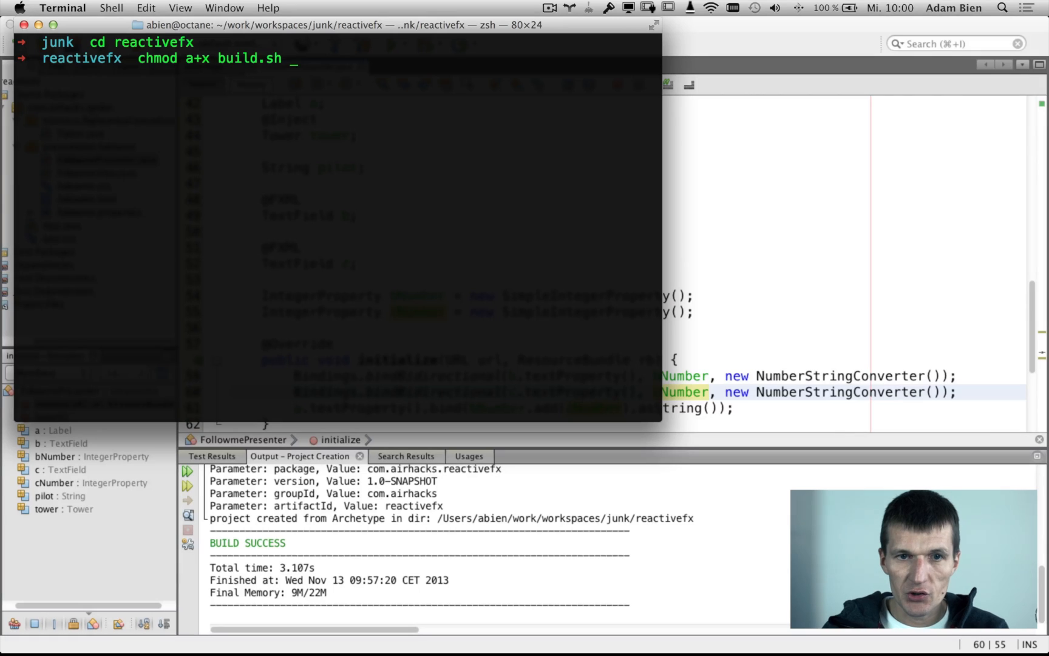
# Run ./build.sh, then launch target/reactivefx-1.0-SNAPSHOT.jar with j8 -jar
pyautogui.write('./')
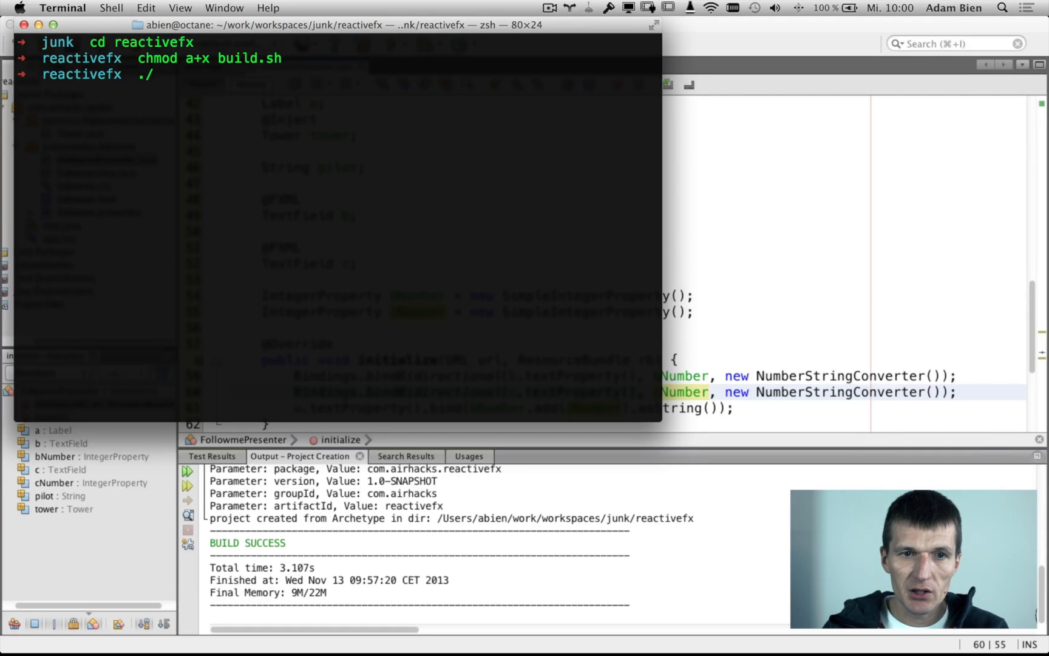
pyautogui.write('build.sh')
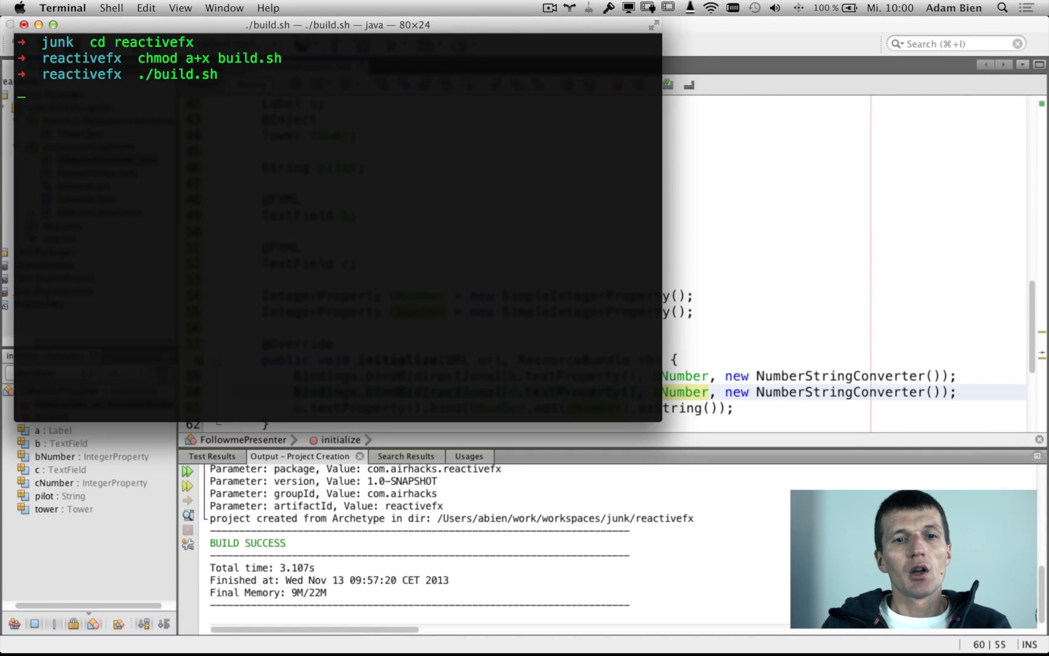
pyautogui.press('Return')
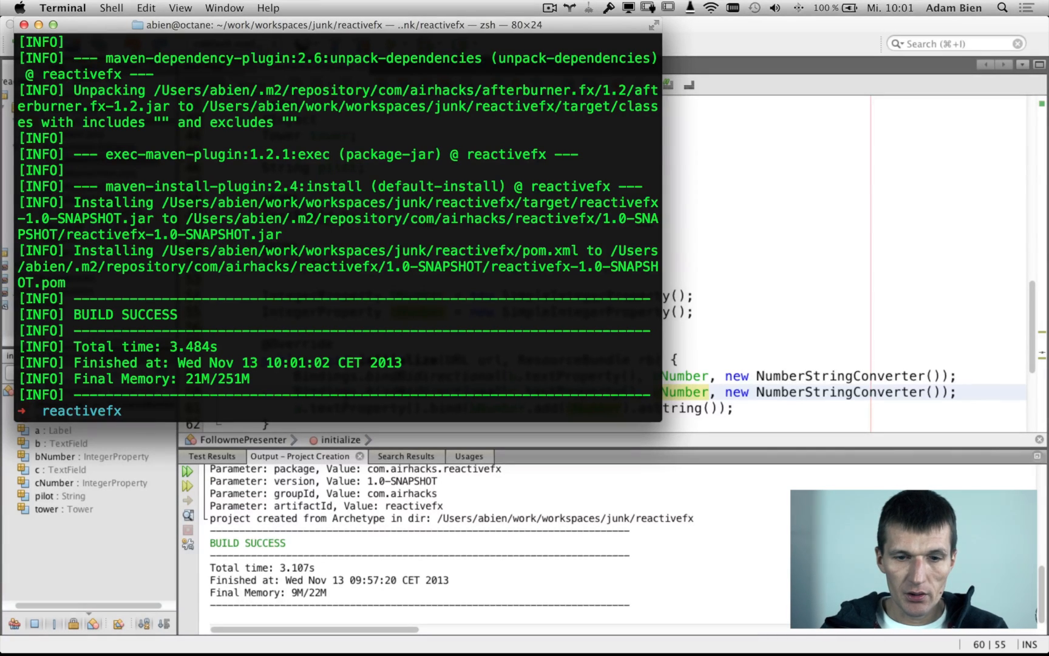
pyautogui.write('j8 -jar')
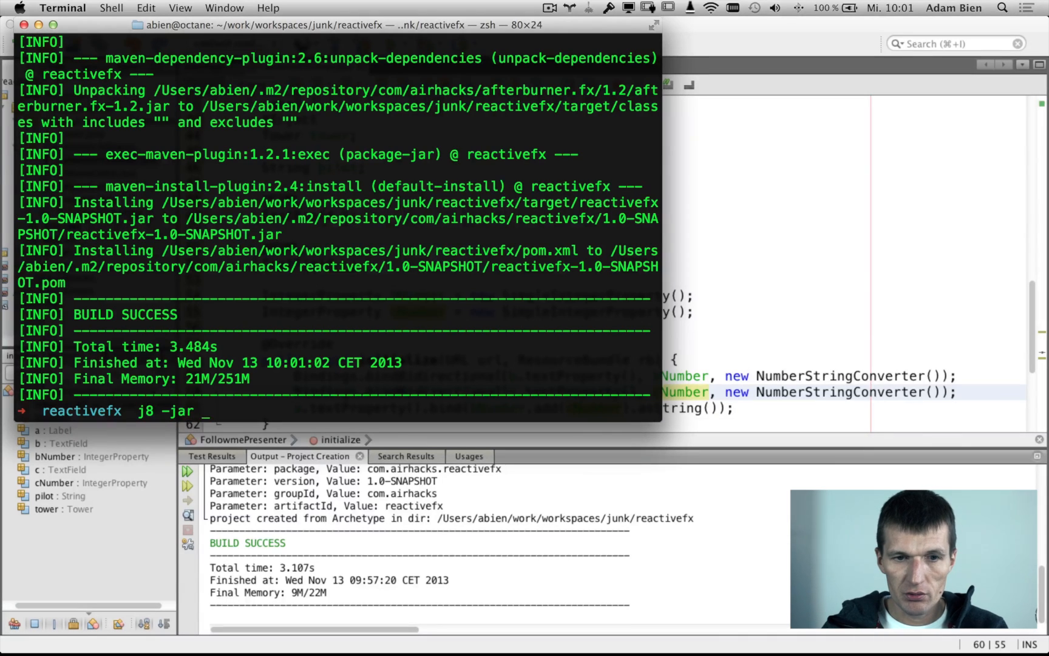
pyautogui.write('target/reactivefx-')
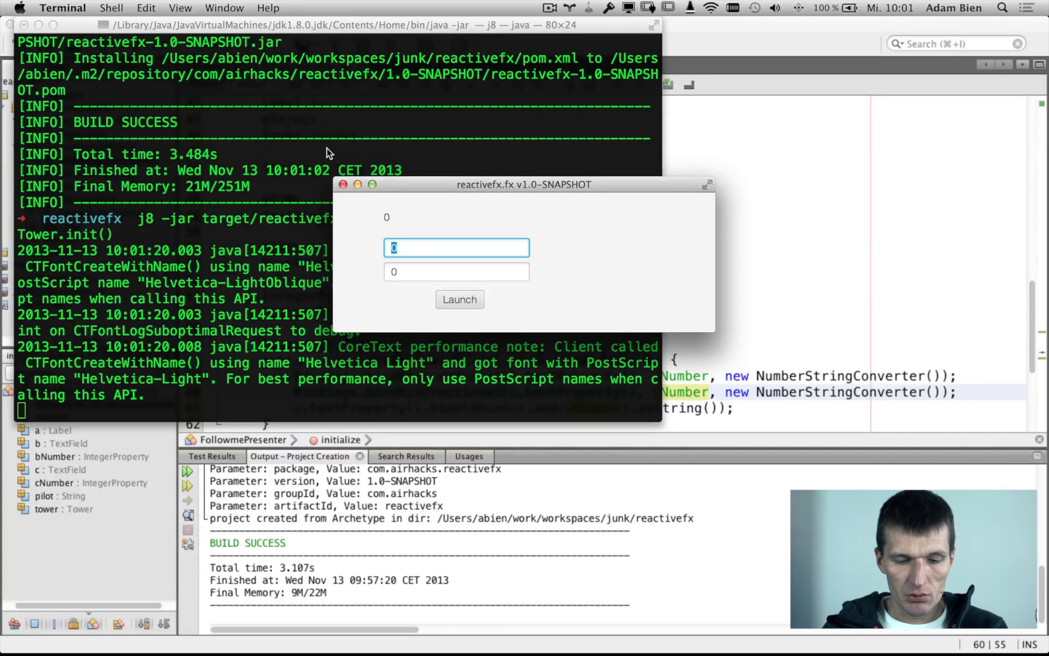
# Enter 4, 2 and 12 into the fields, clear the first, and watch the sum update
pyautogui.write('4')
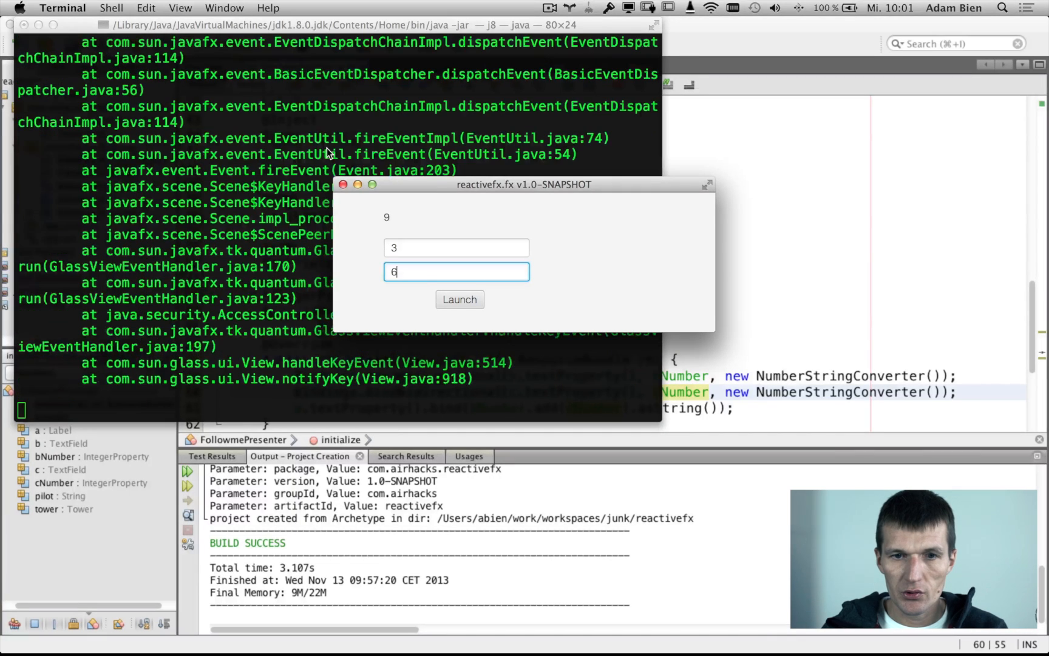
pyautogui.write('2')
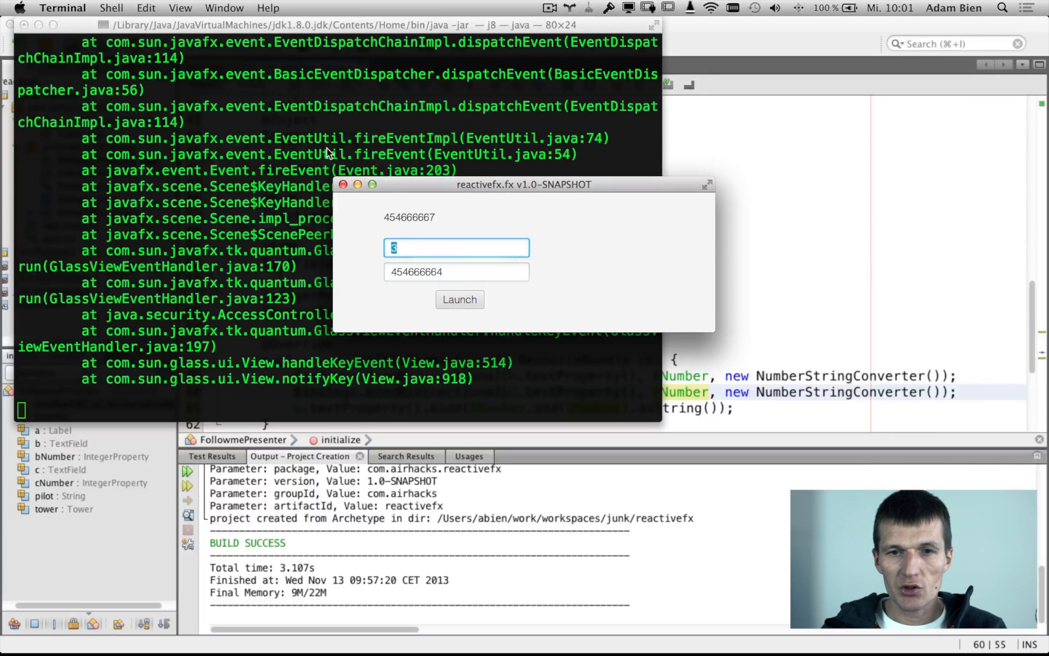
pyautogui.write('12')
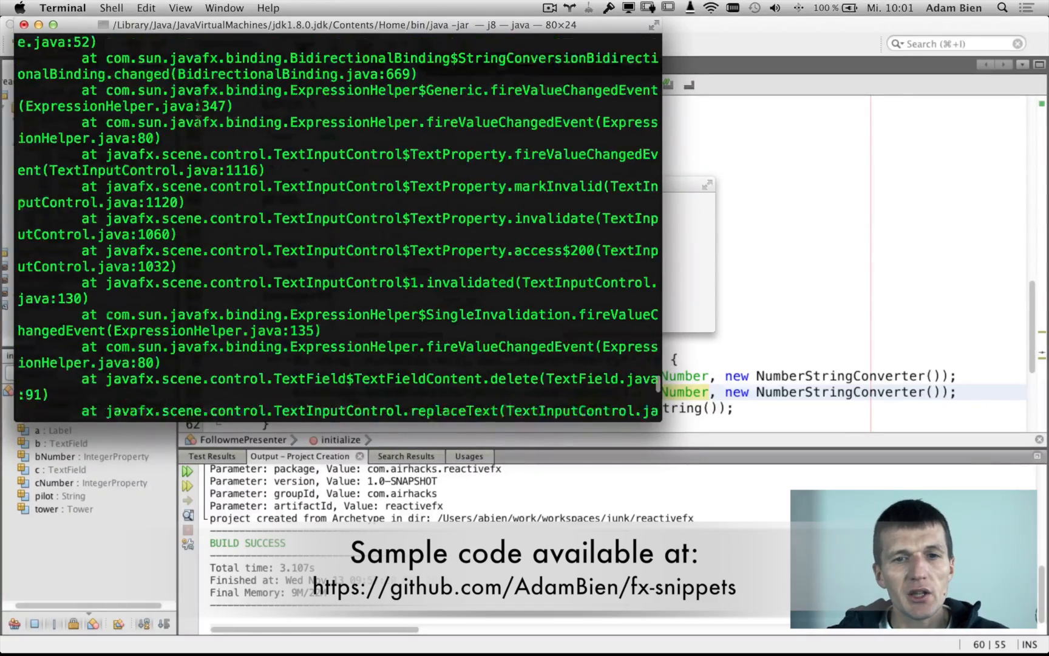
pyautogui.write('12')
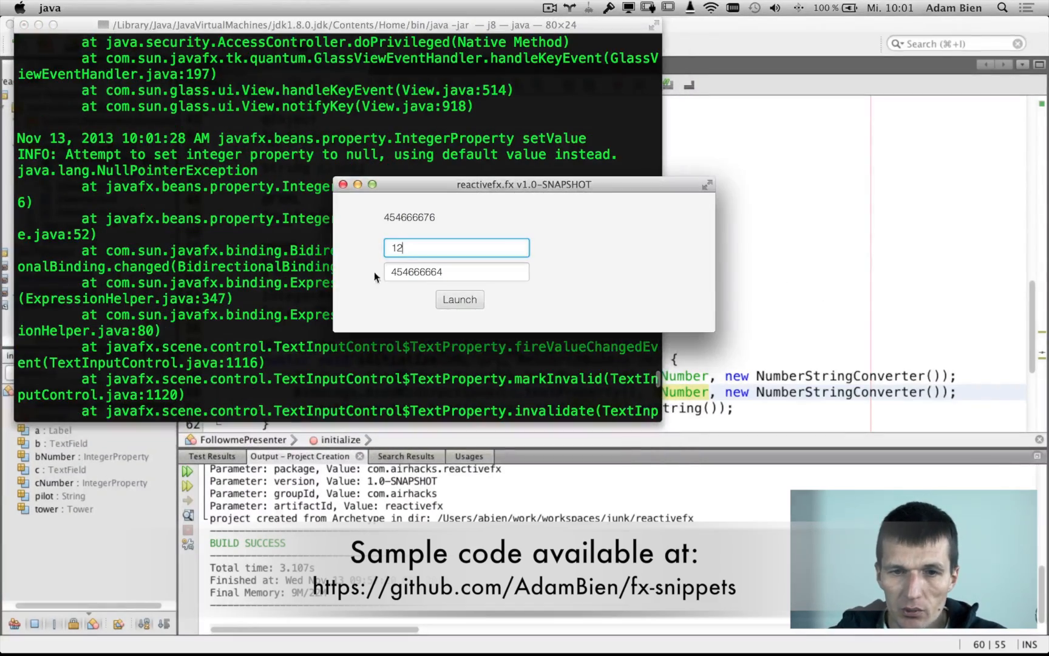
pyautogui.press('Backspace')
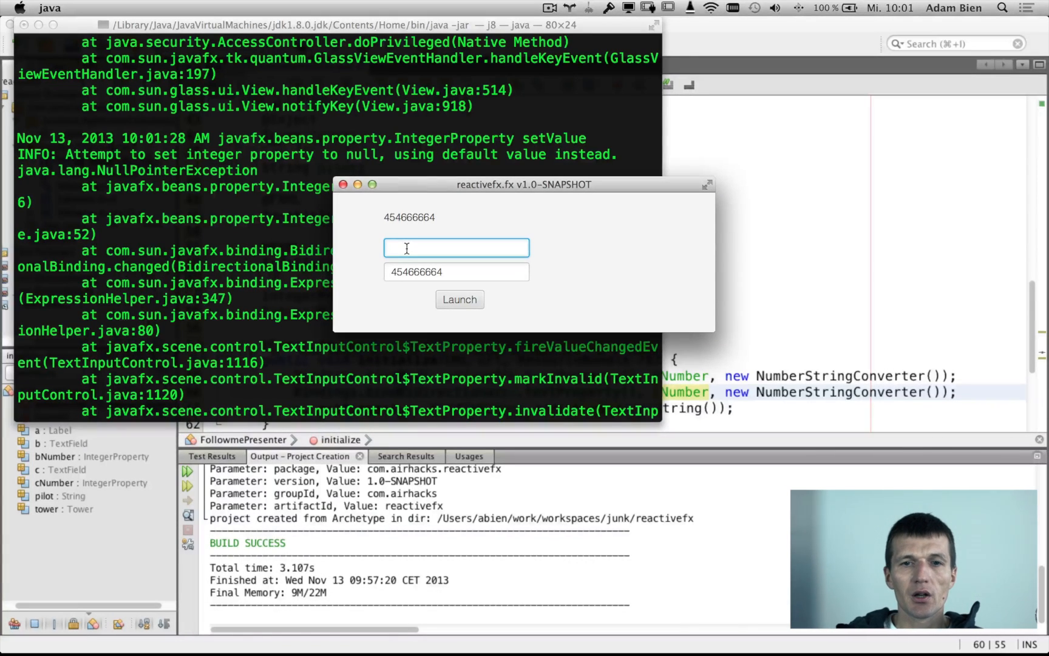
pyautogui.moveTo(524, 184); pyautogui.dragTo(248, 210)
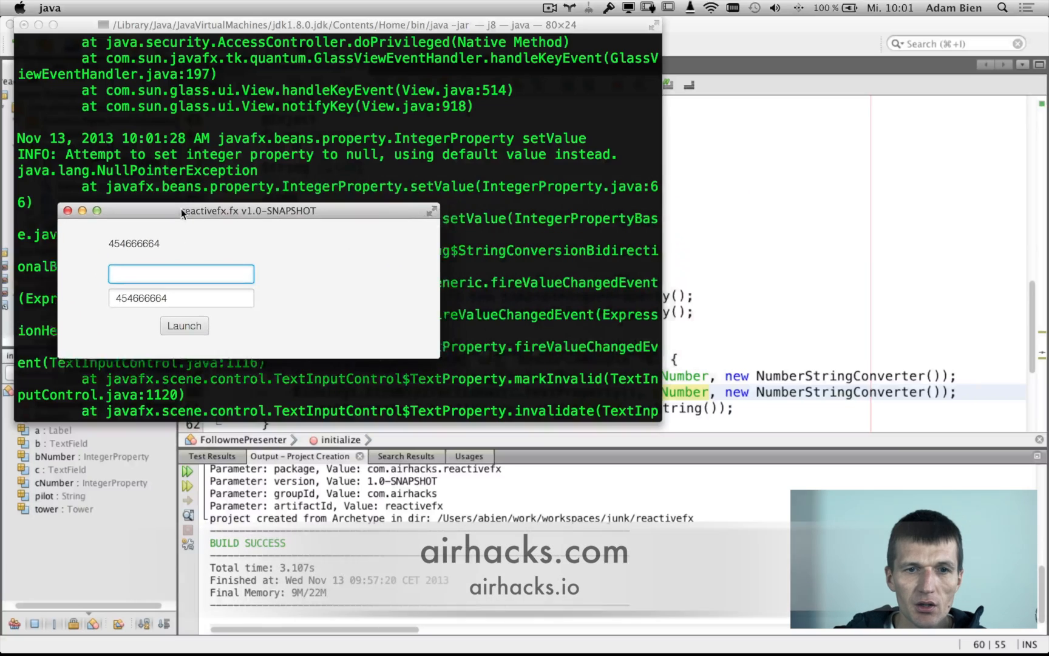